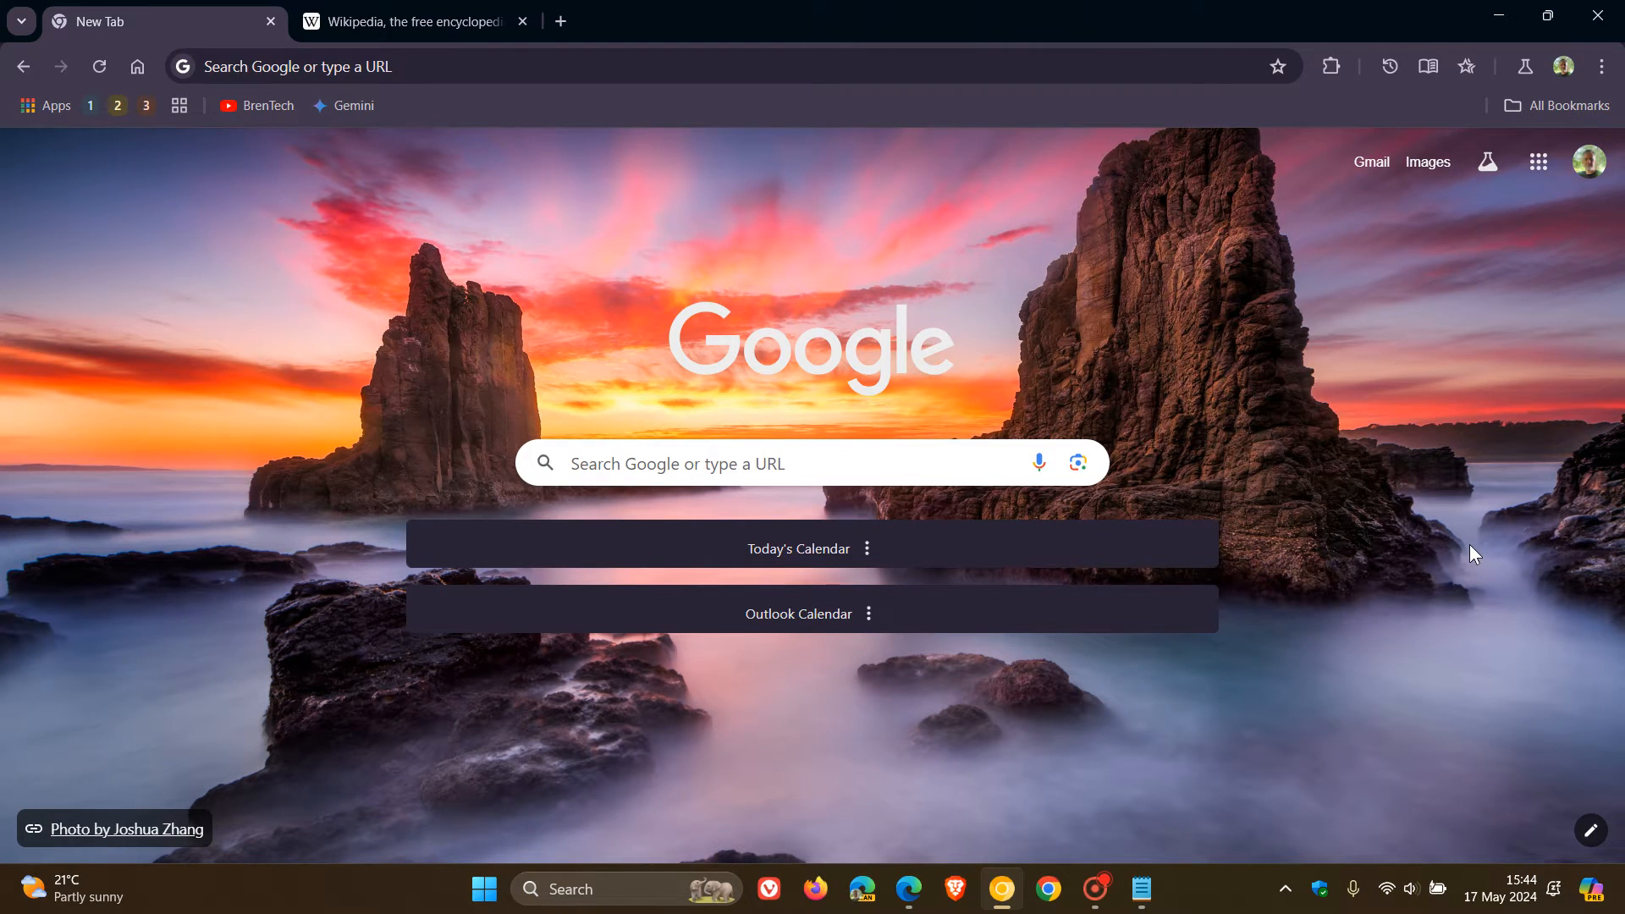
pyautogui.moveTo(1428, 66)
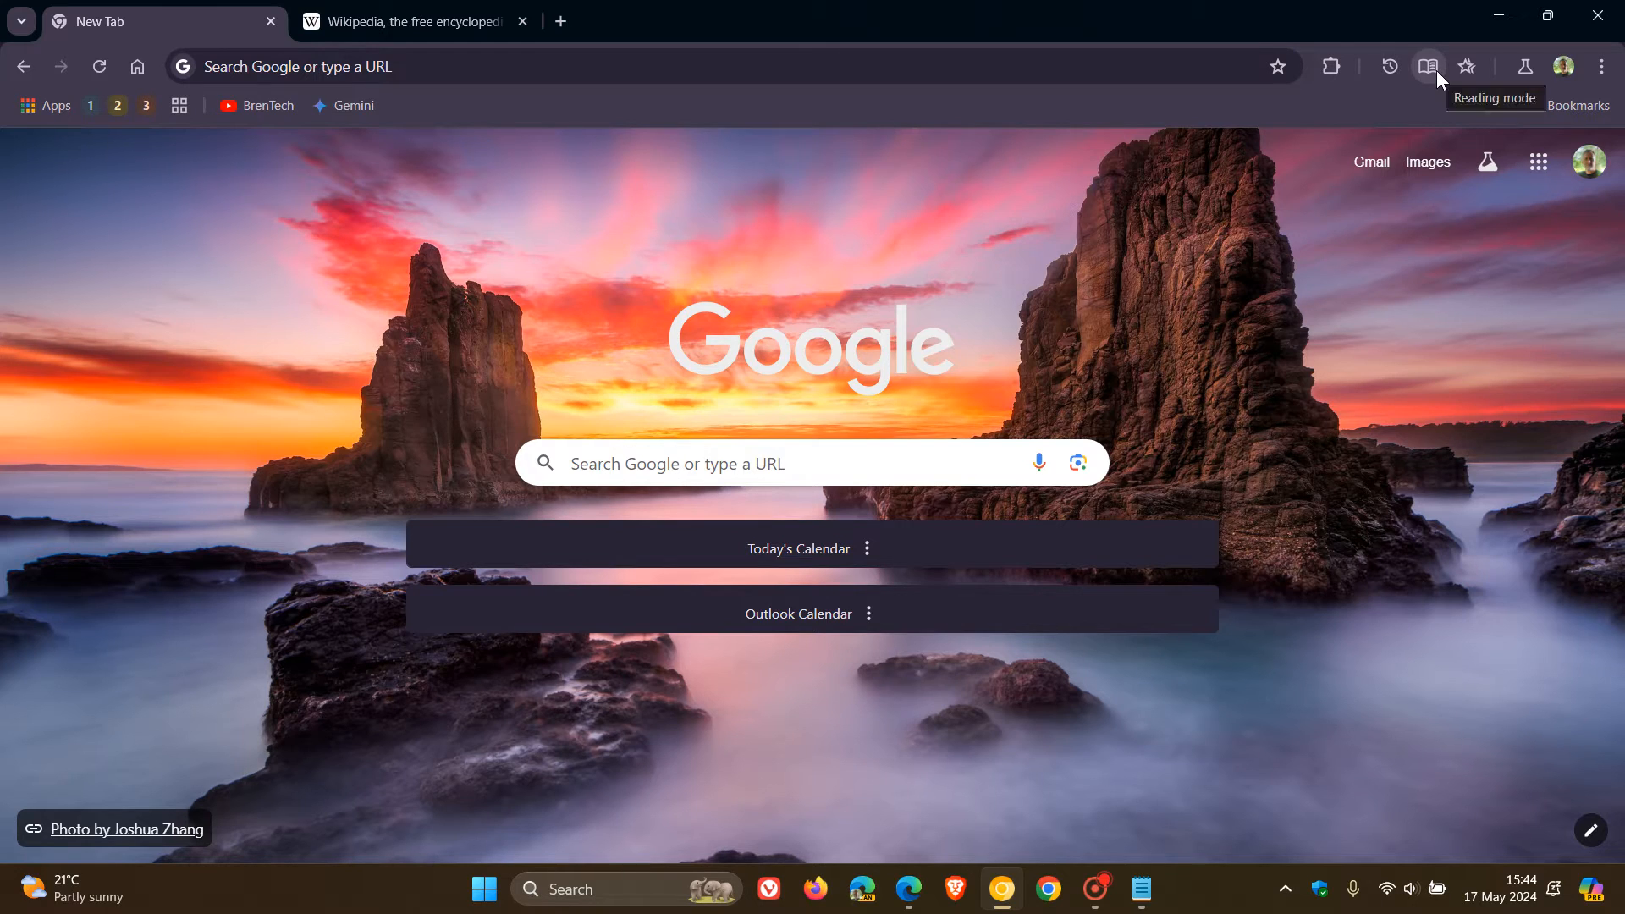
# - Show Reading mode beside the open Wikipedia page
pyautogui.click(416, 22)
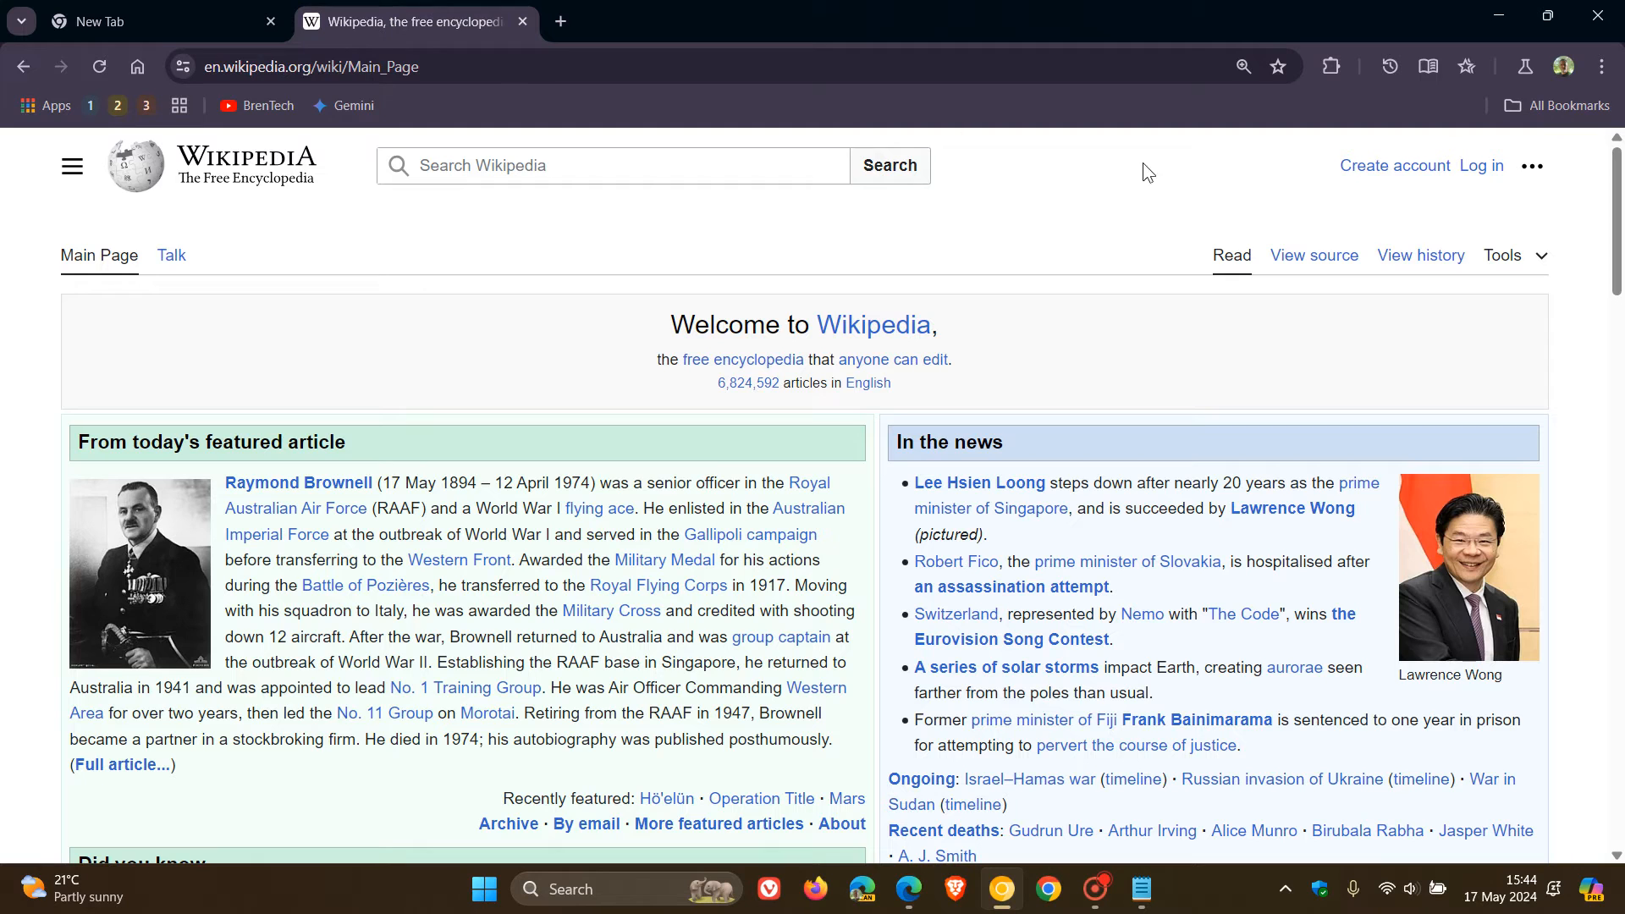
pyautogui.click(1428, 66)
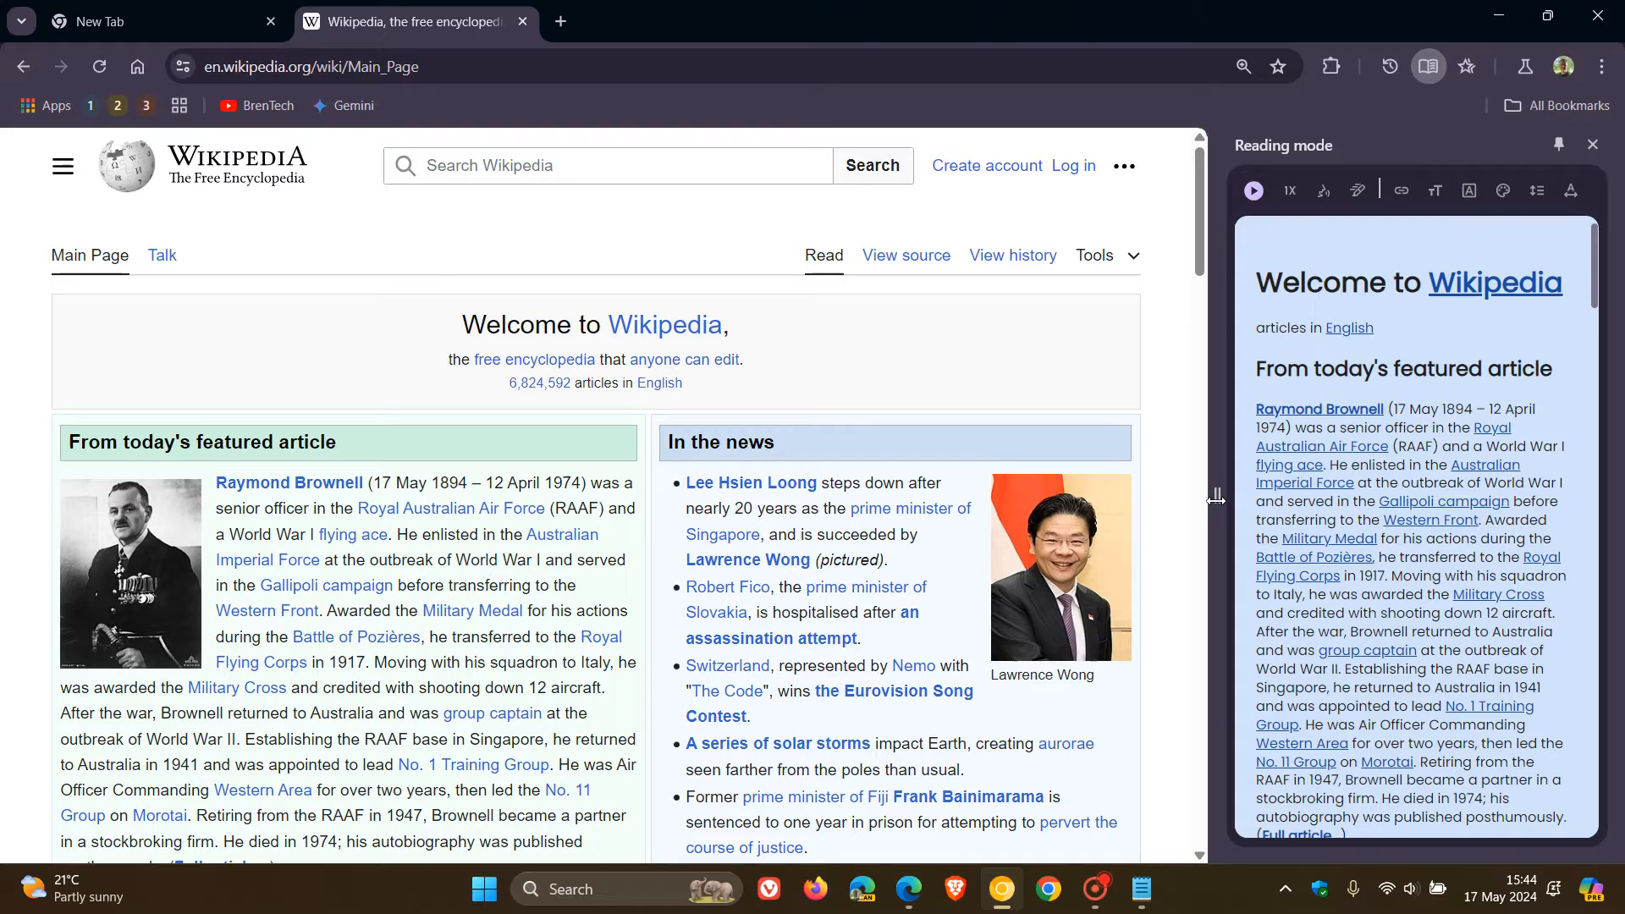
pyautogui.moveTo(1497, 183)
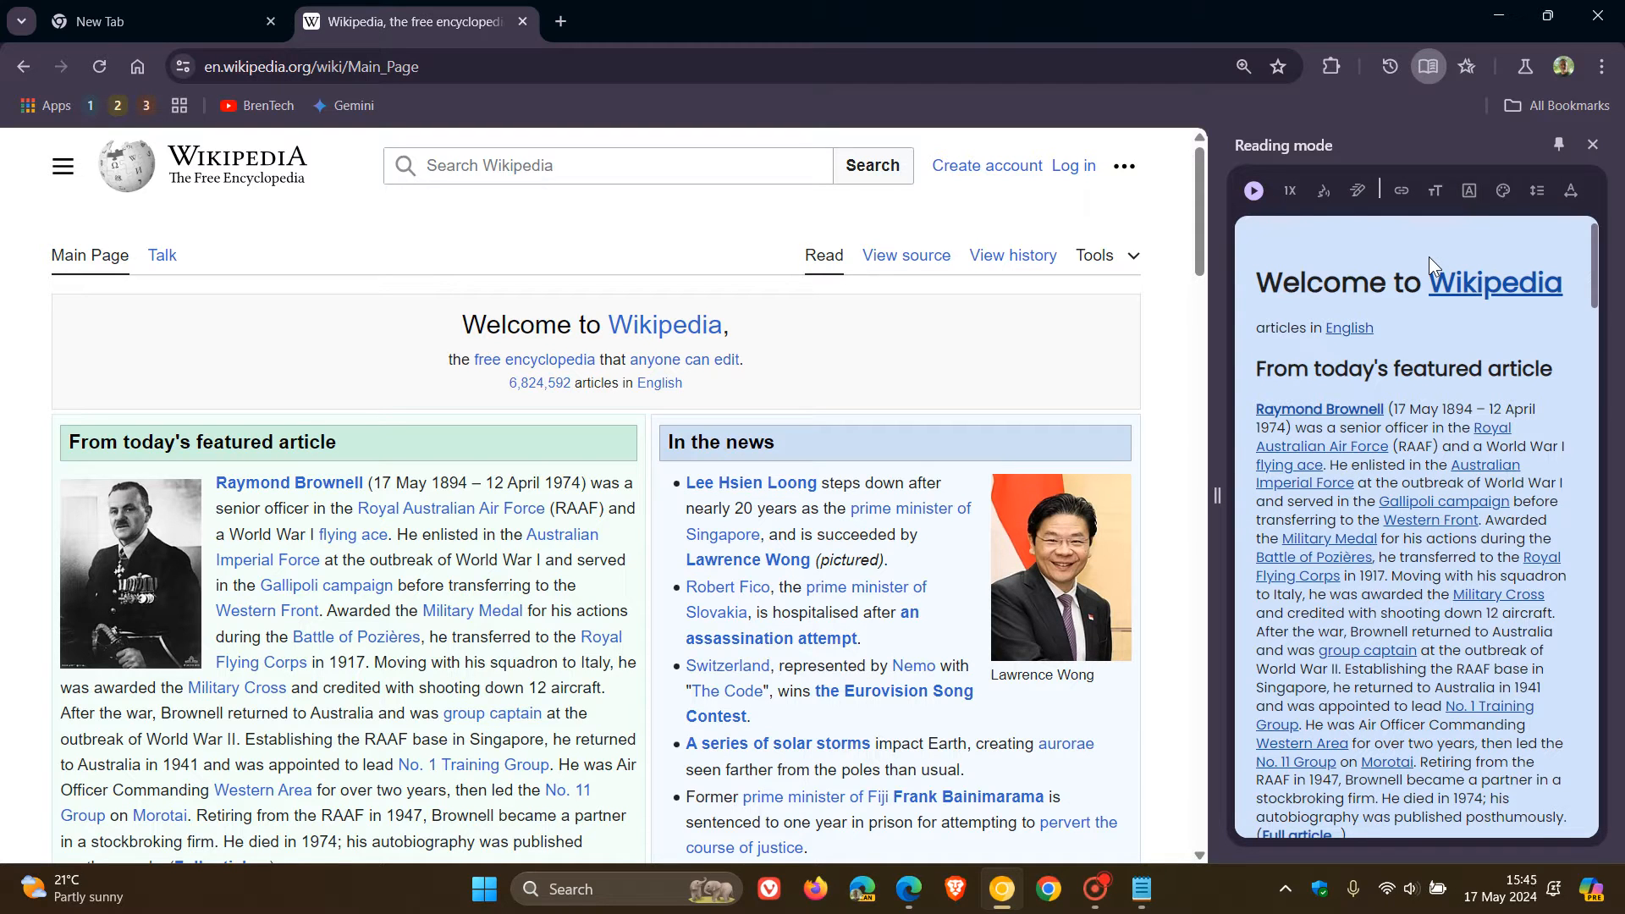
pyautogui.moveTo(1594, 193)
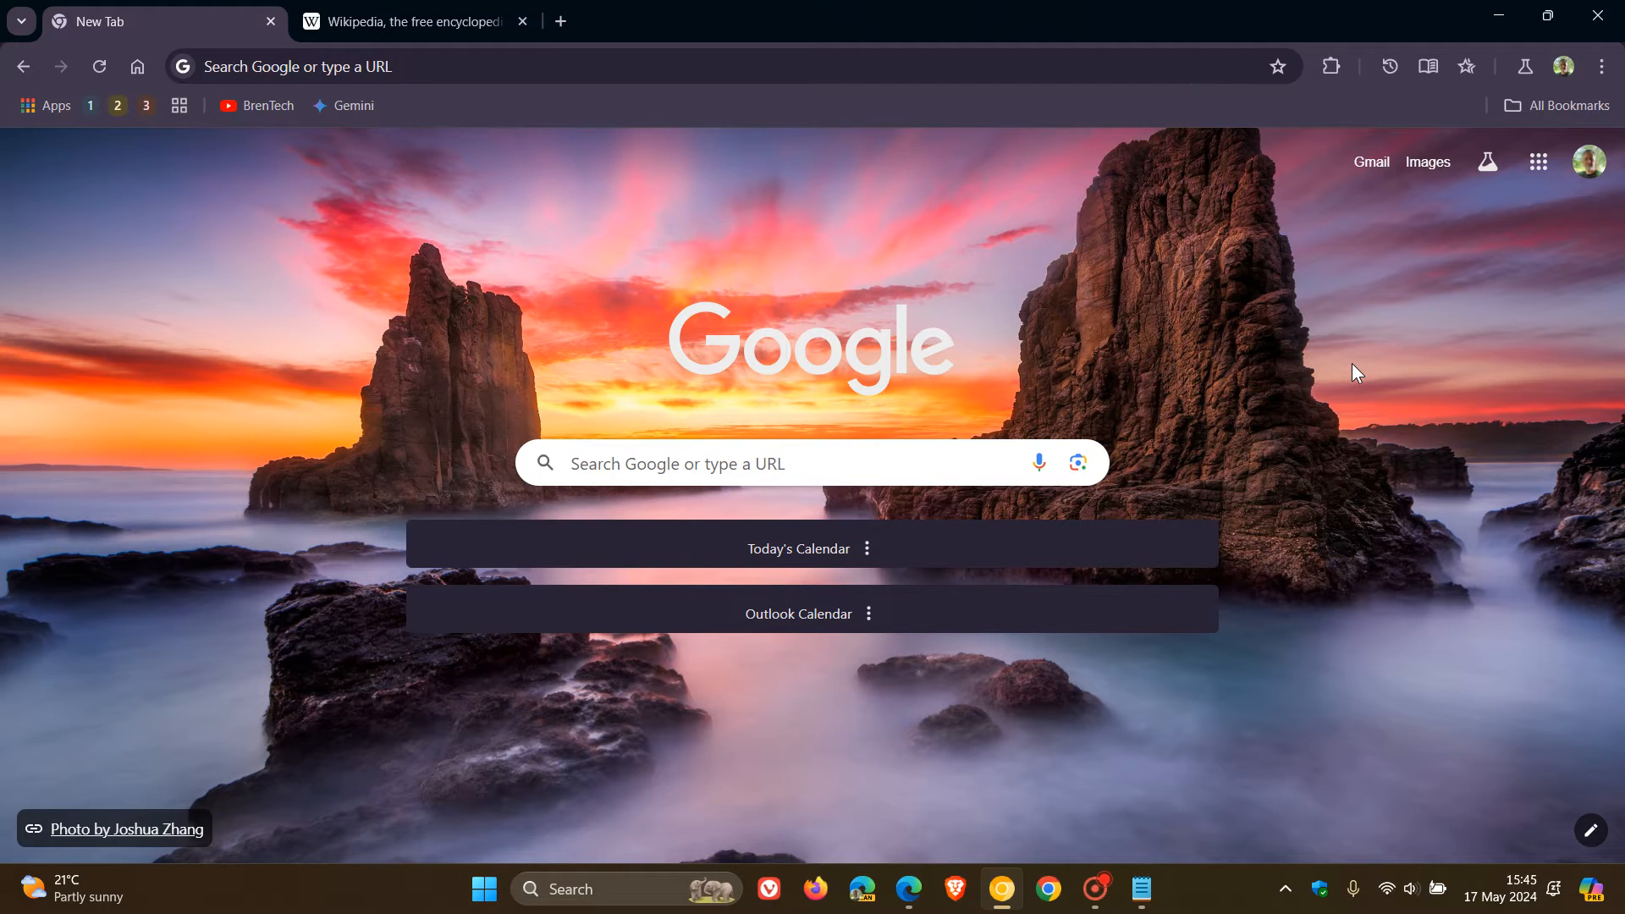
pyautogui.moveTo(1208, 281)
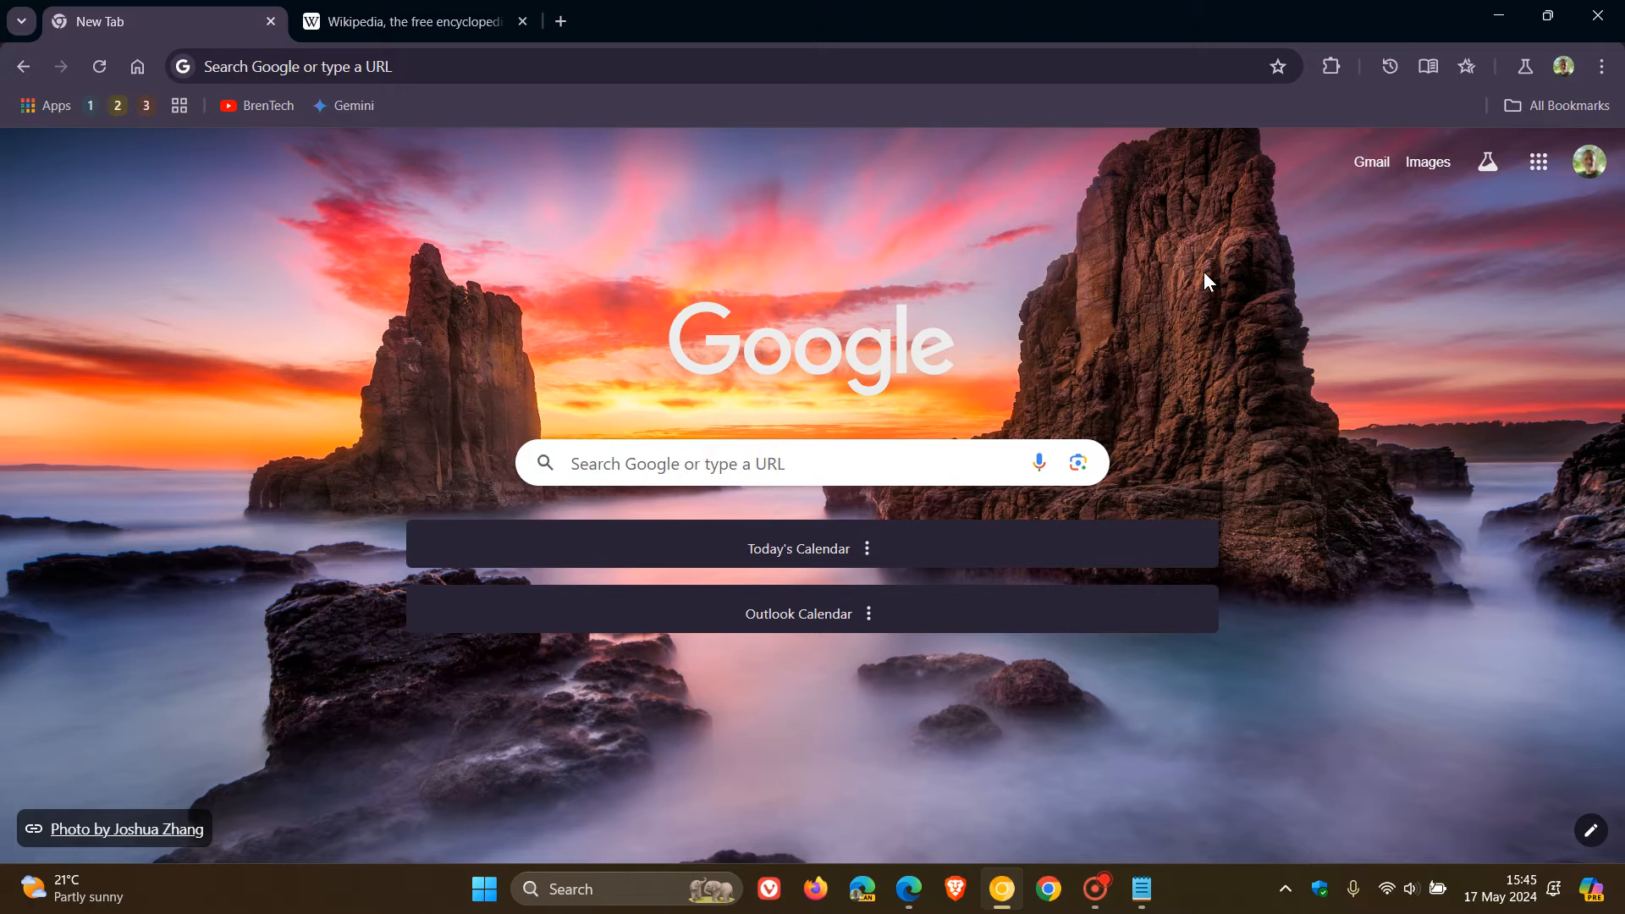
# - On chrome://flags, filter by 'reading' and set Reading Mode Google Docs Integration to Enabled
pyautogui.click(386, 66)
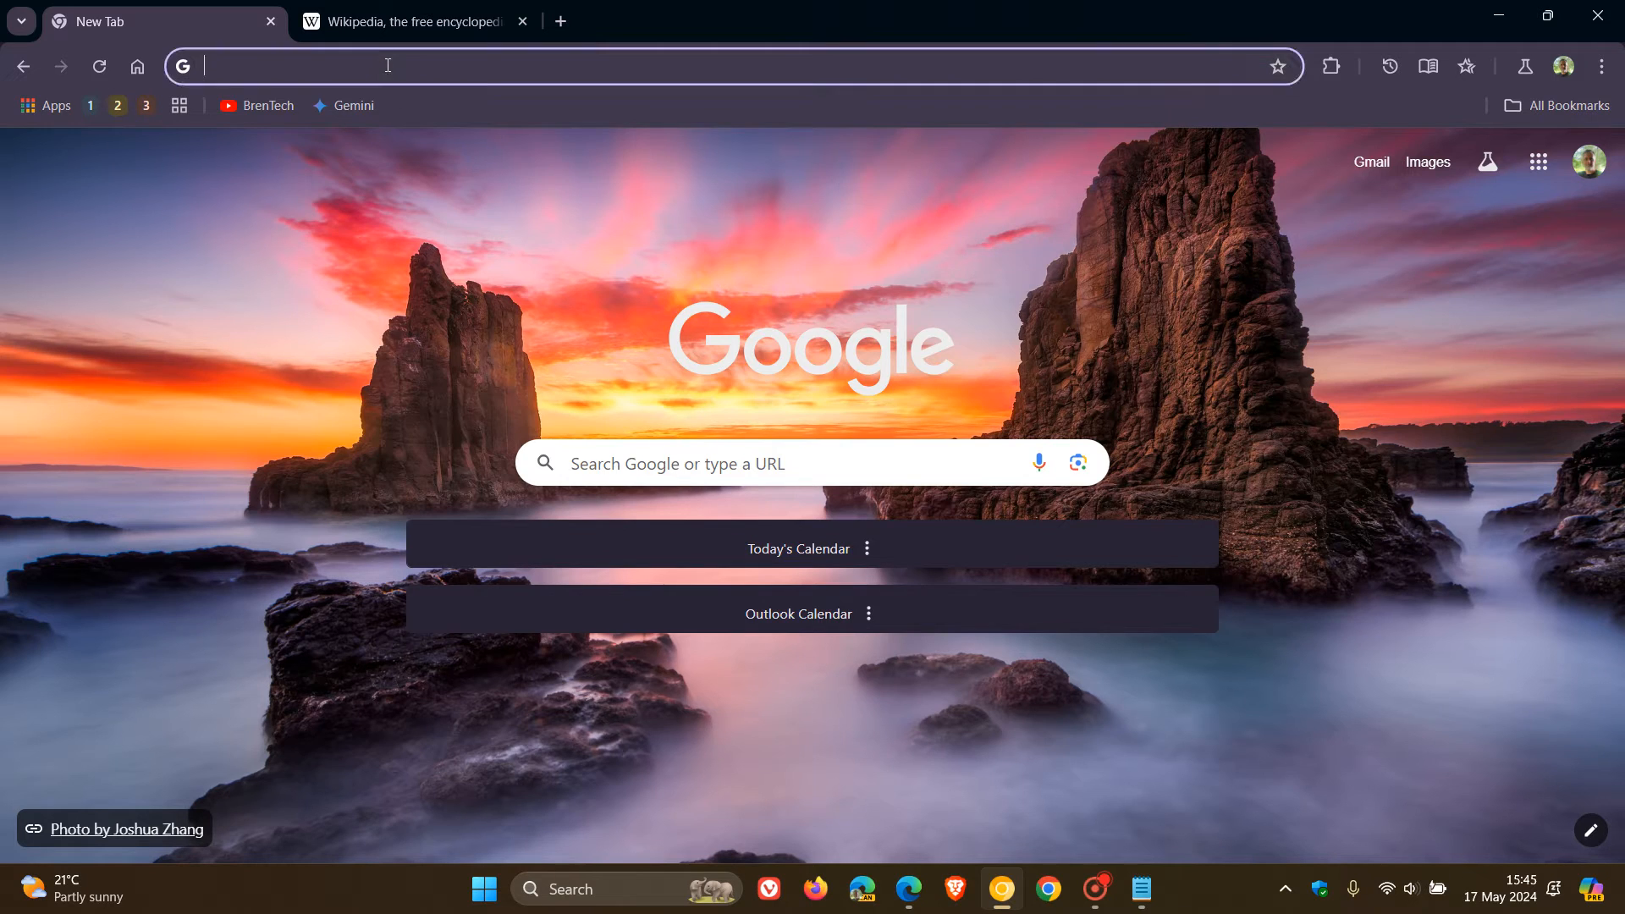
pyautogui.write('chrome://flags')
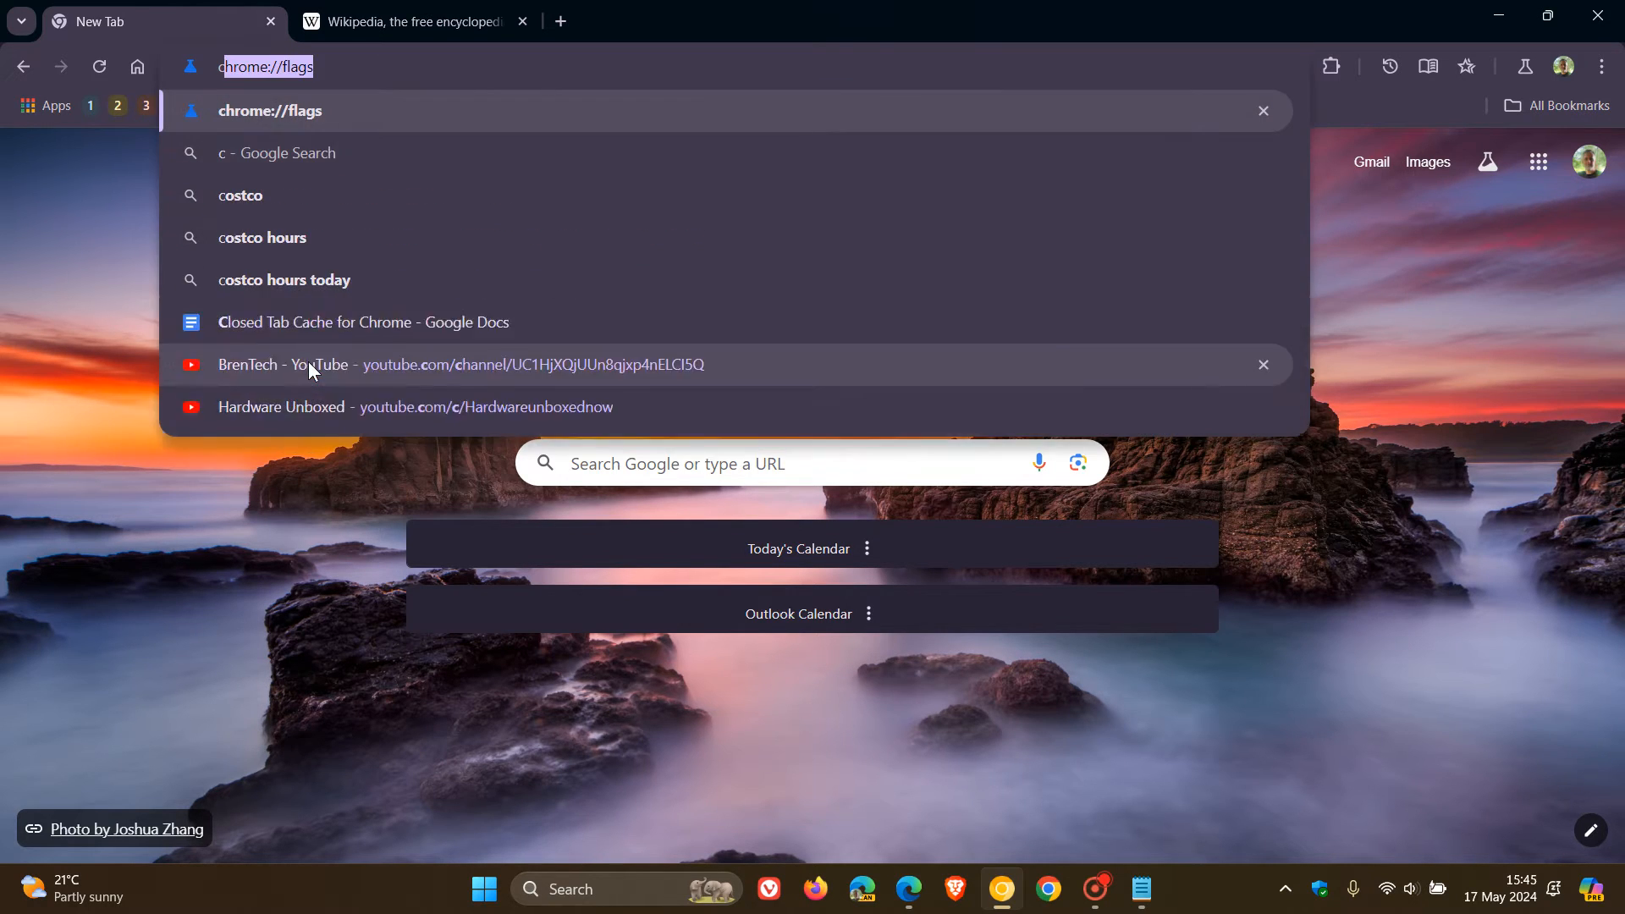
pyautogui.write('cf')
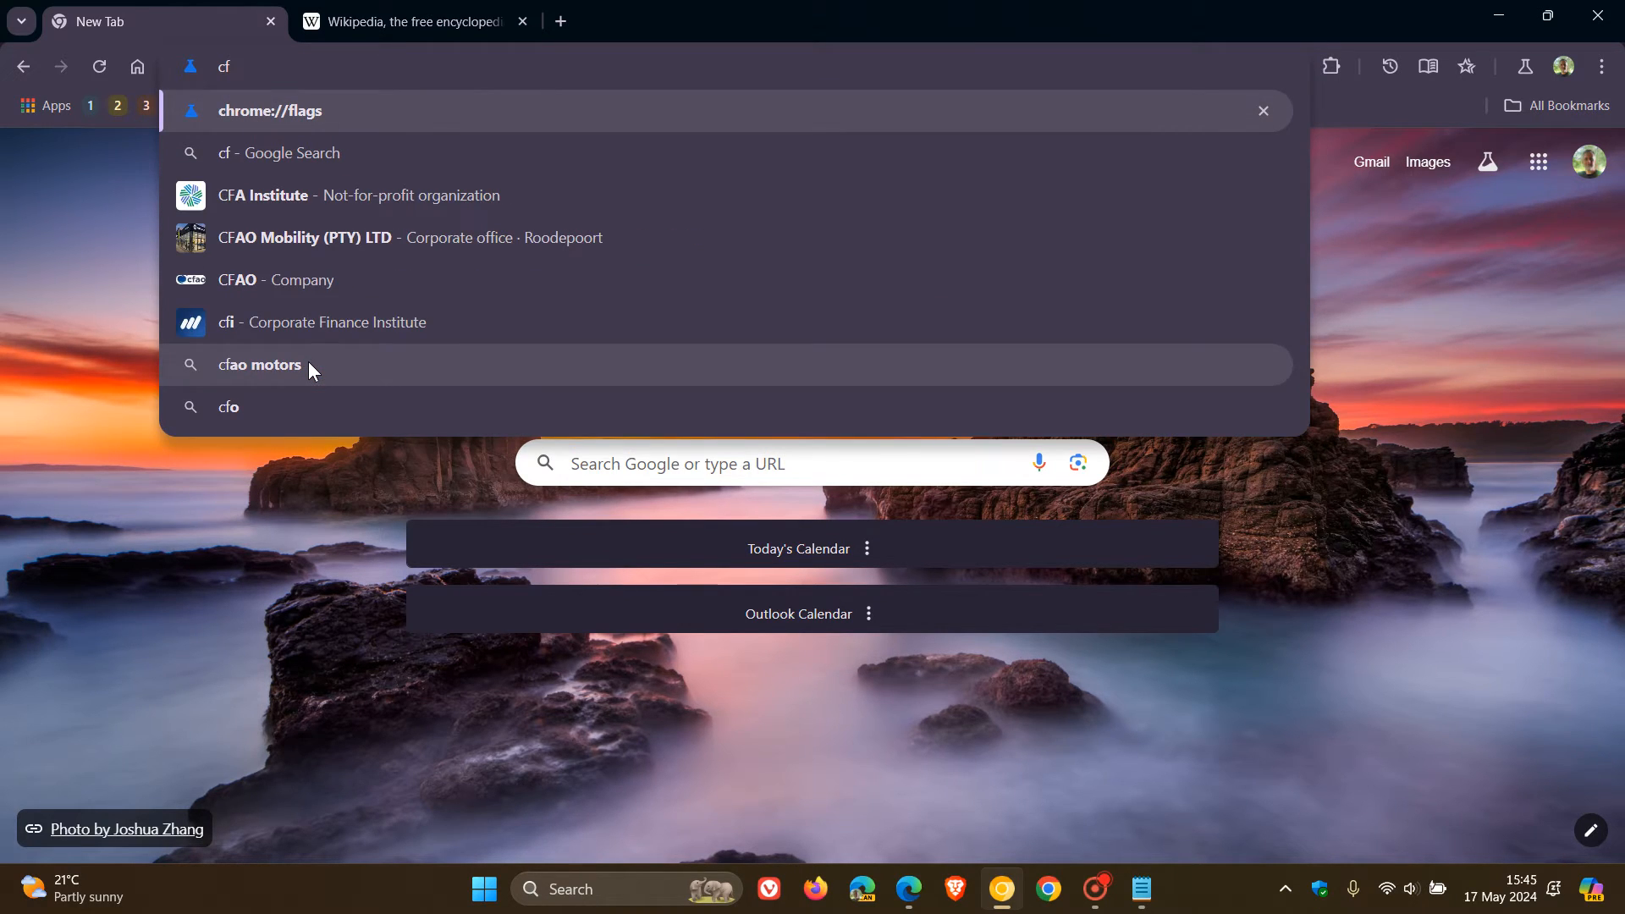
pyautogui.click(271, 112)
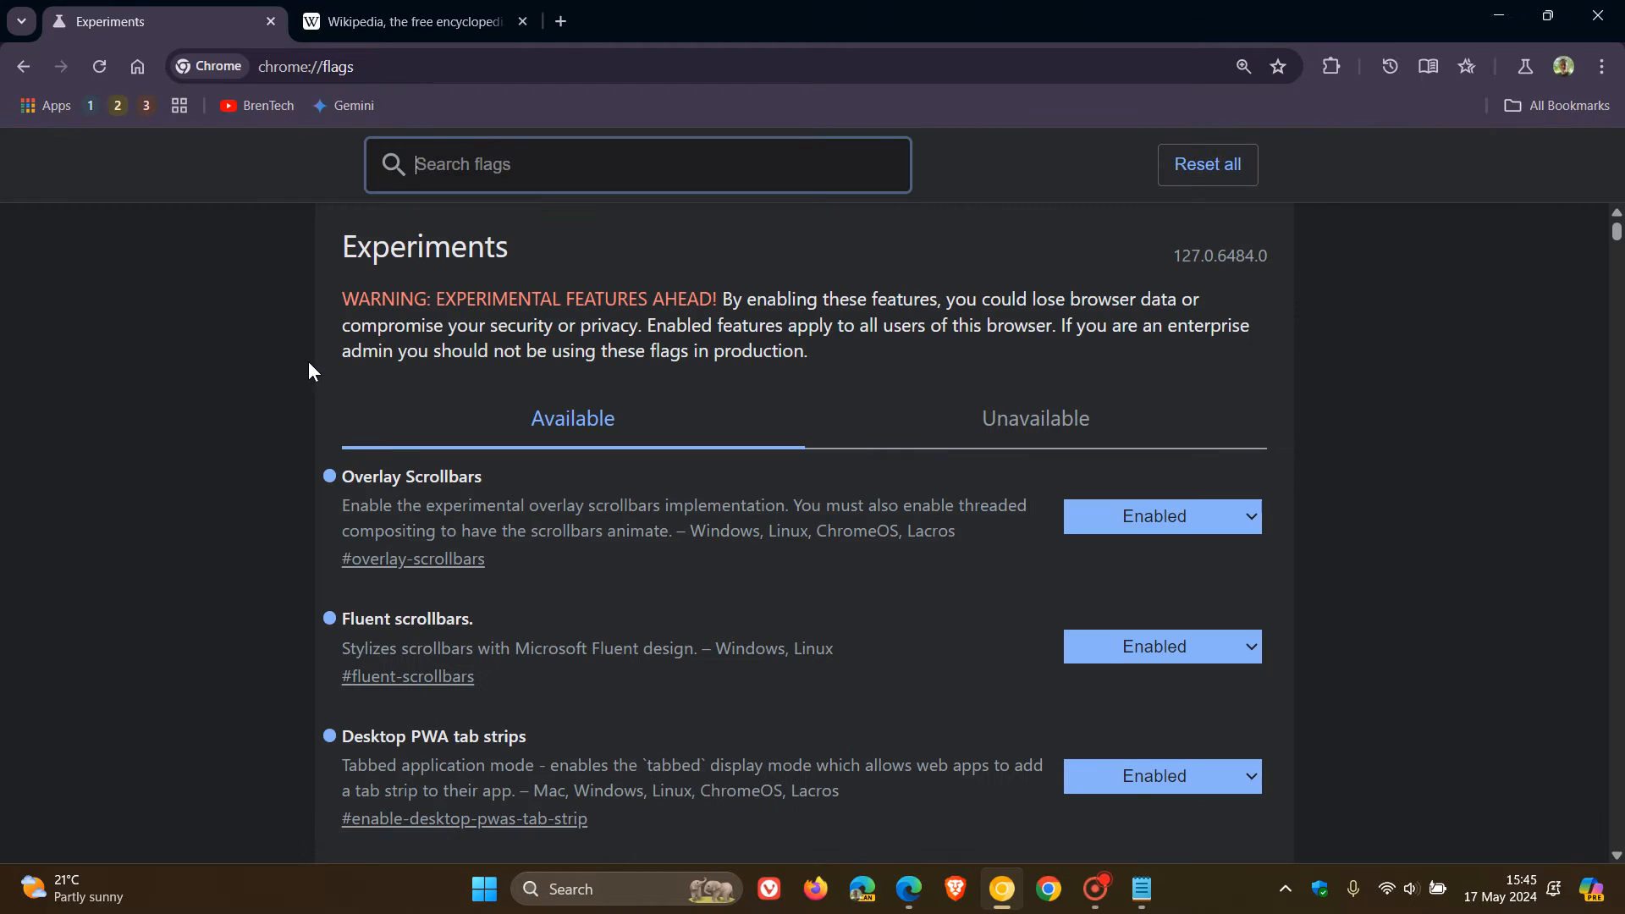
pyautogui.write('r')
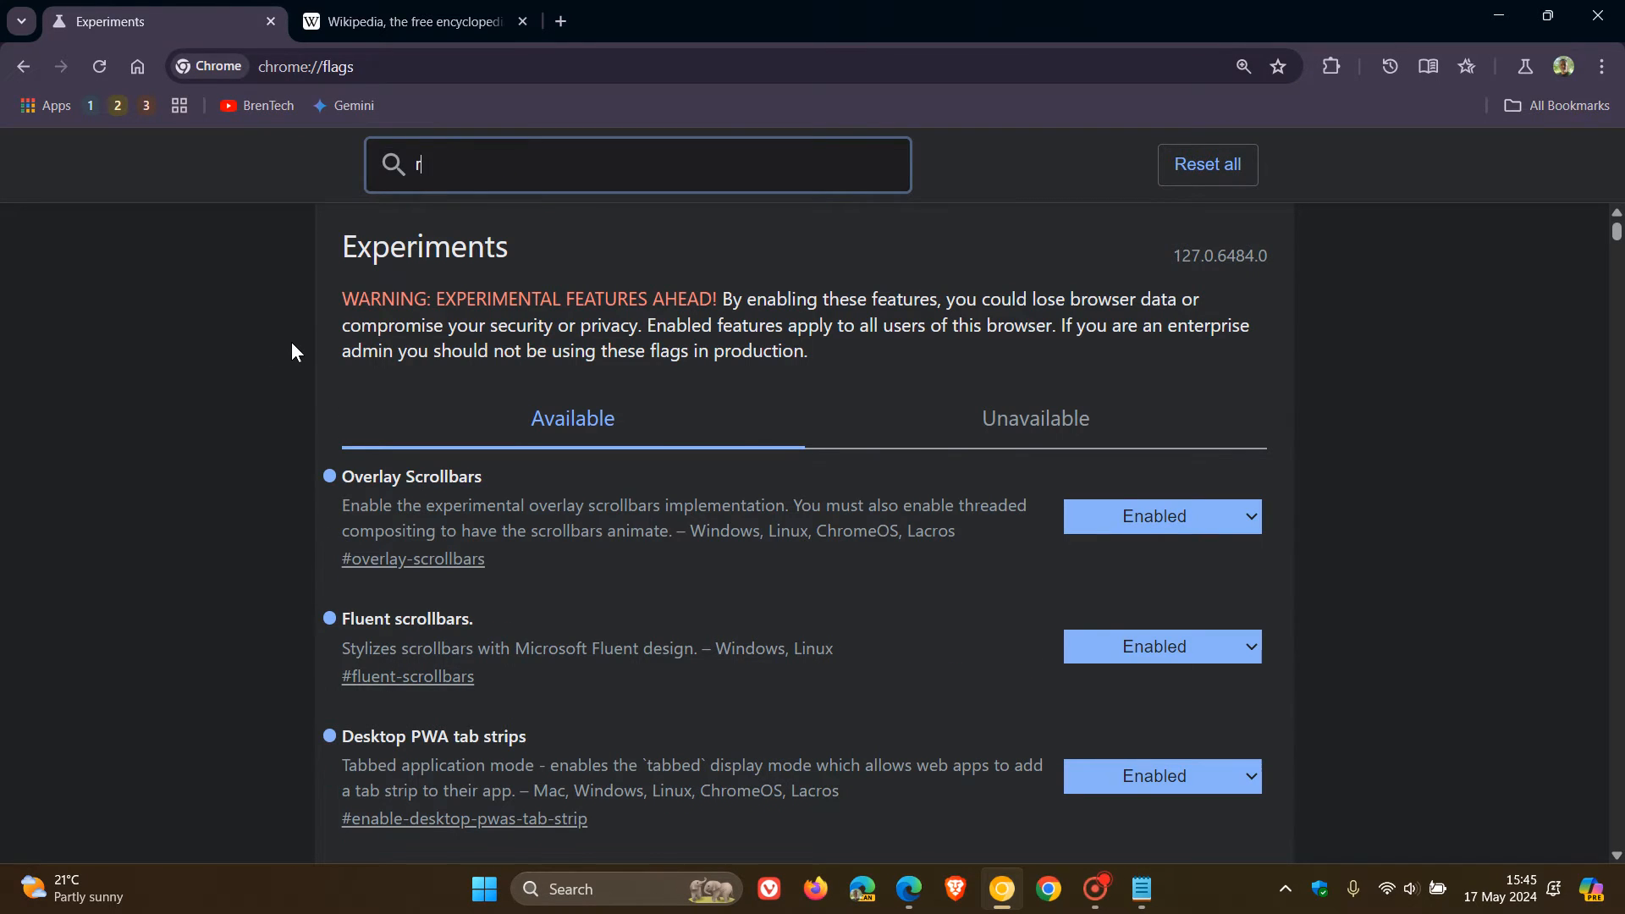
pyautogui.write('eading')
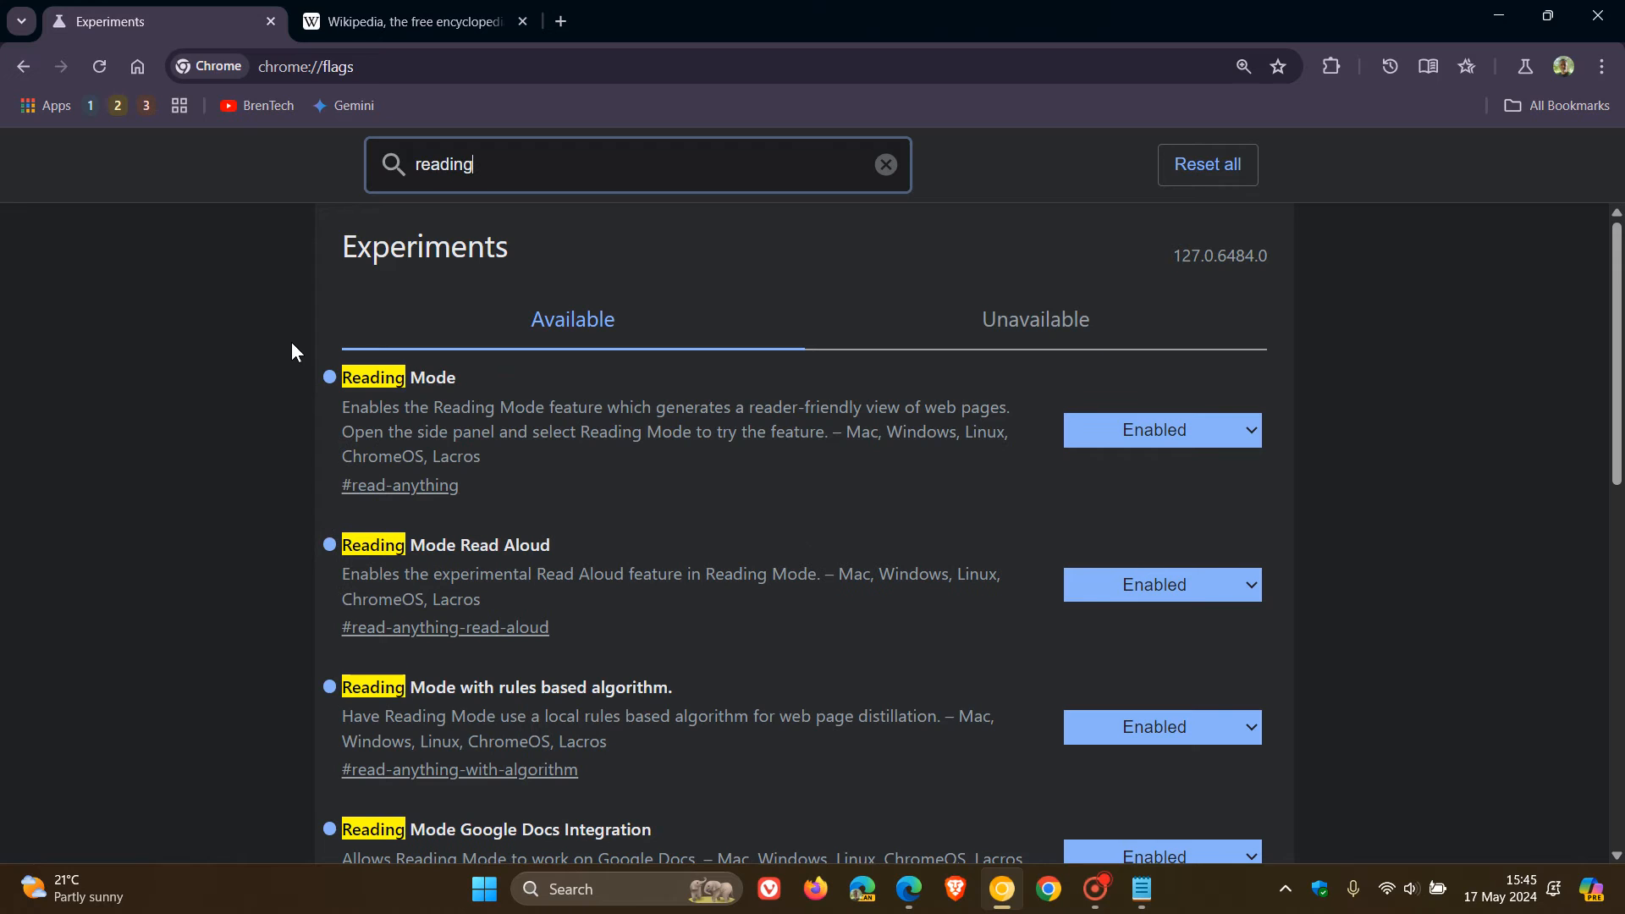
pyautogui.moveTo(1368, 448)
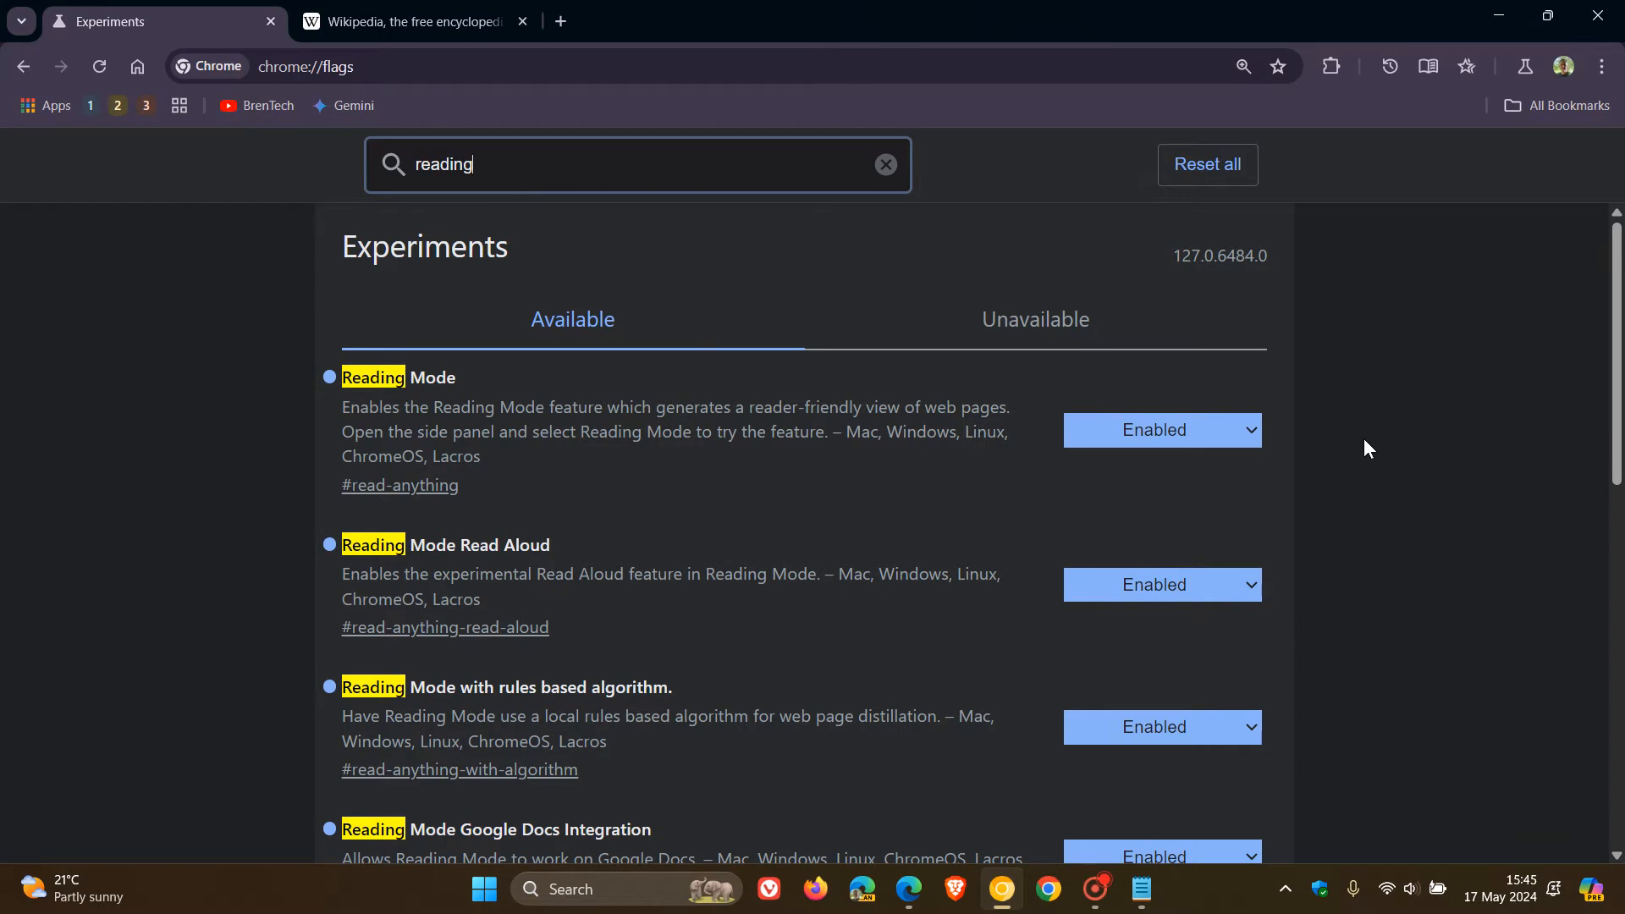
pyautogui.scroll(-3)
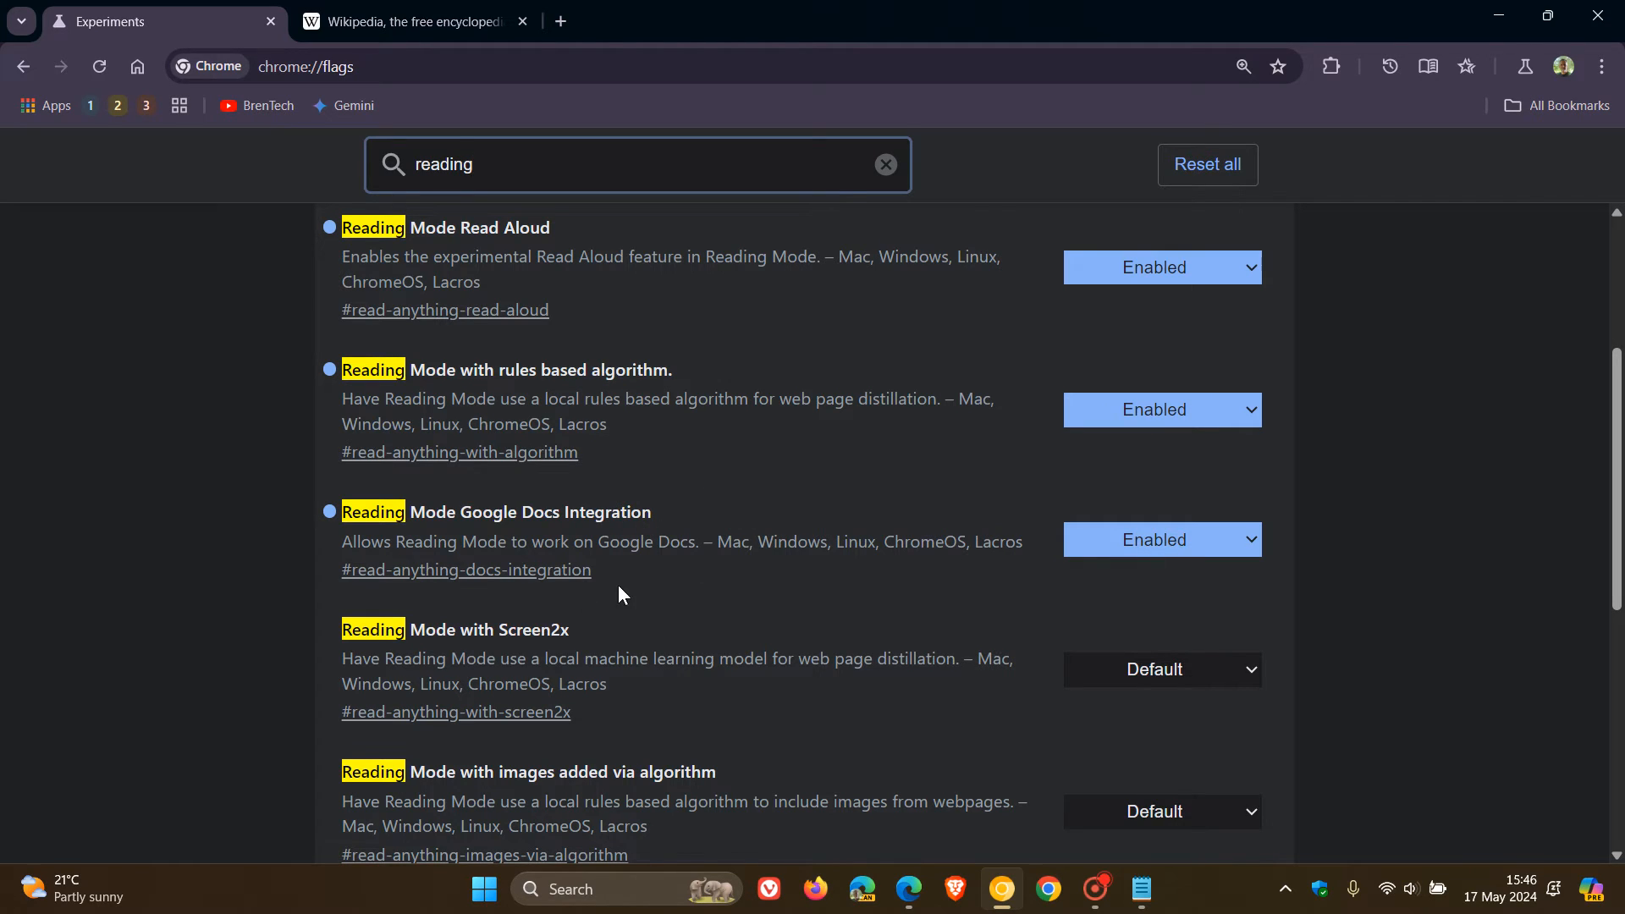
pyautogui.moveTo(643, 576)
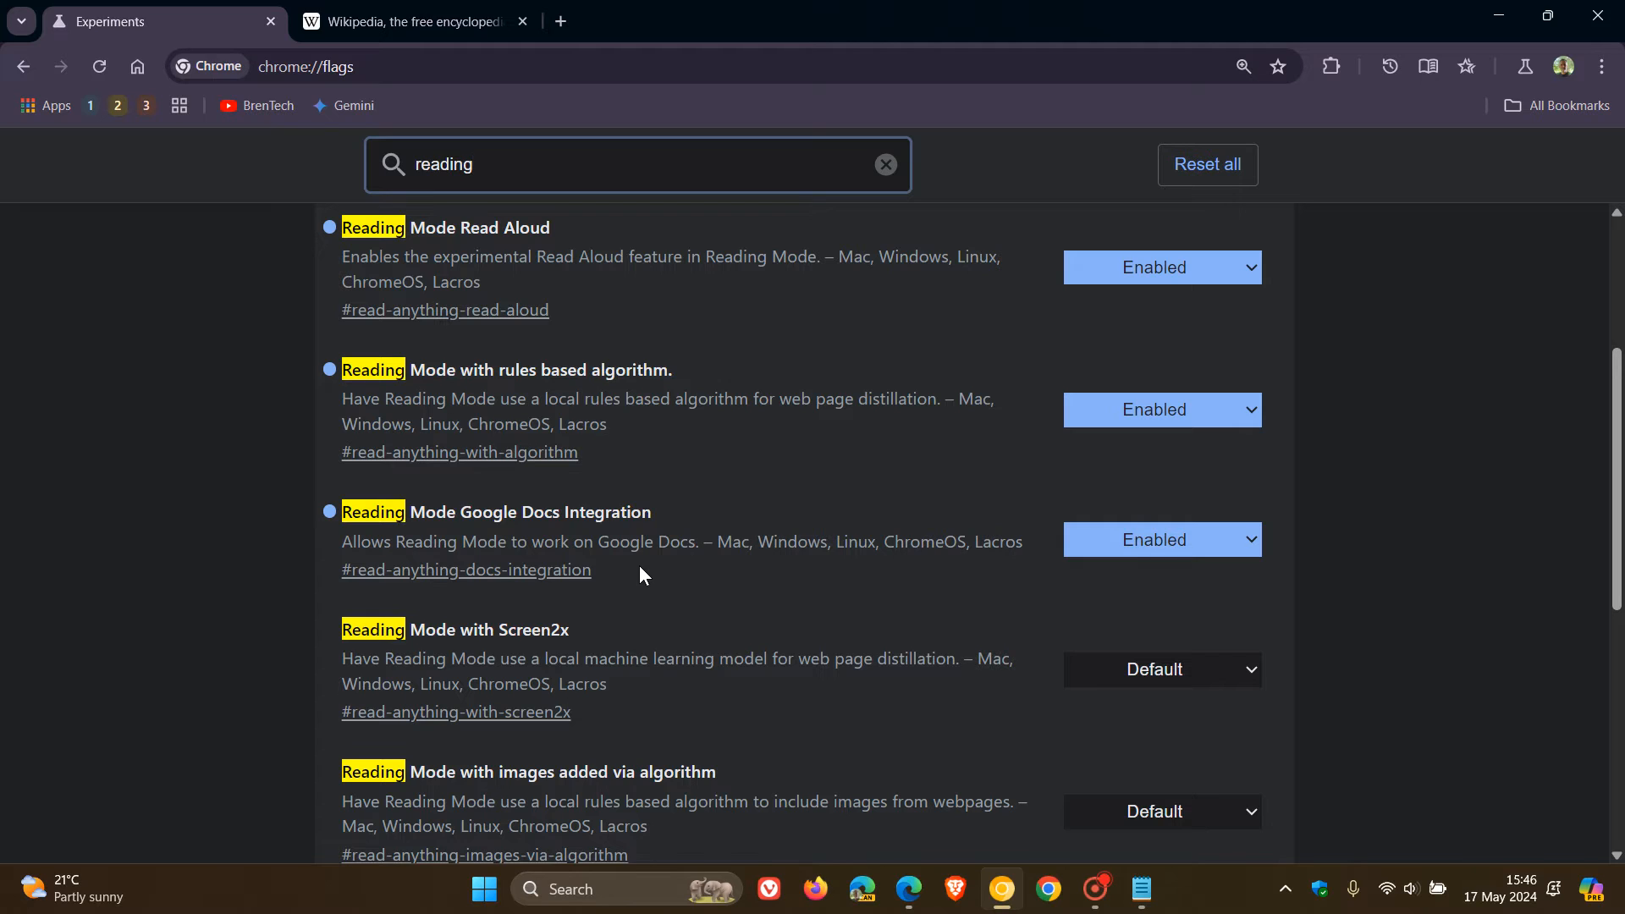
pyautogui.moveTo(1154, 541)
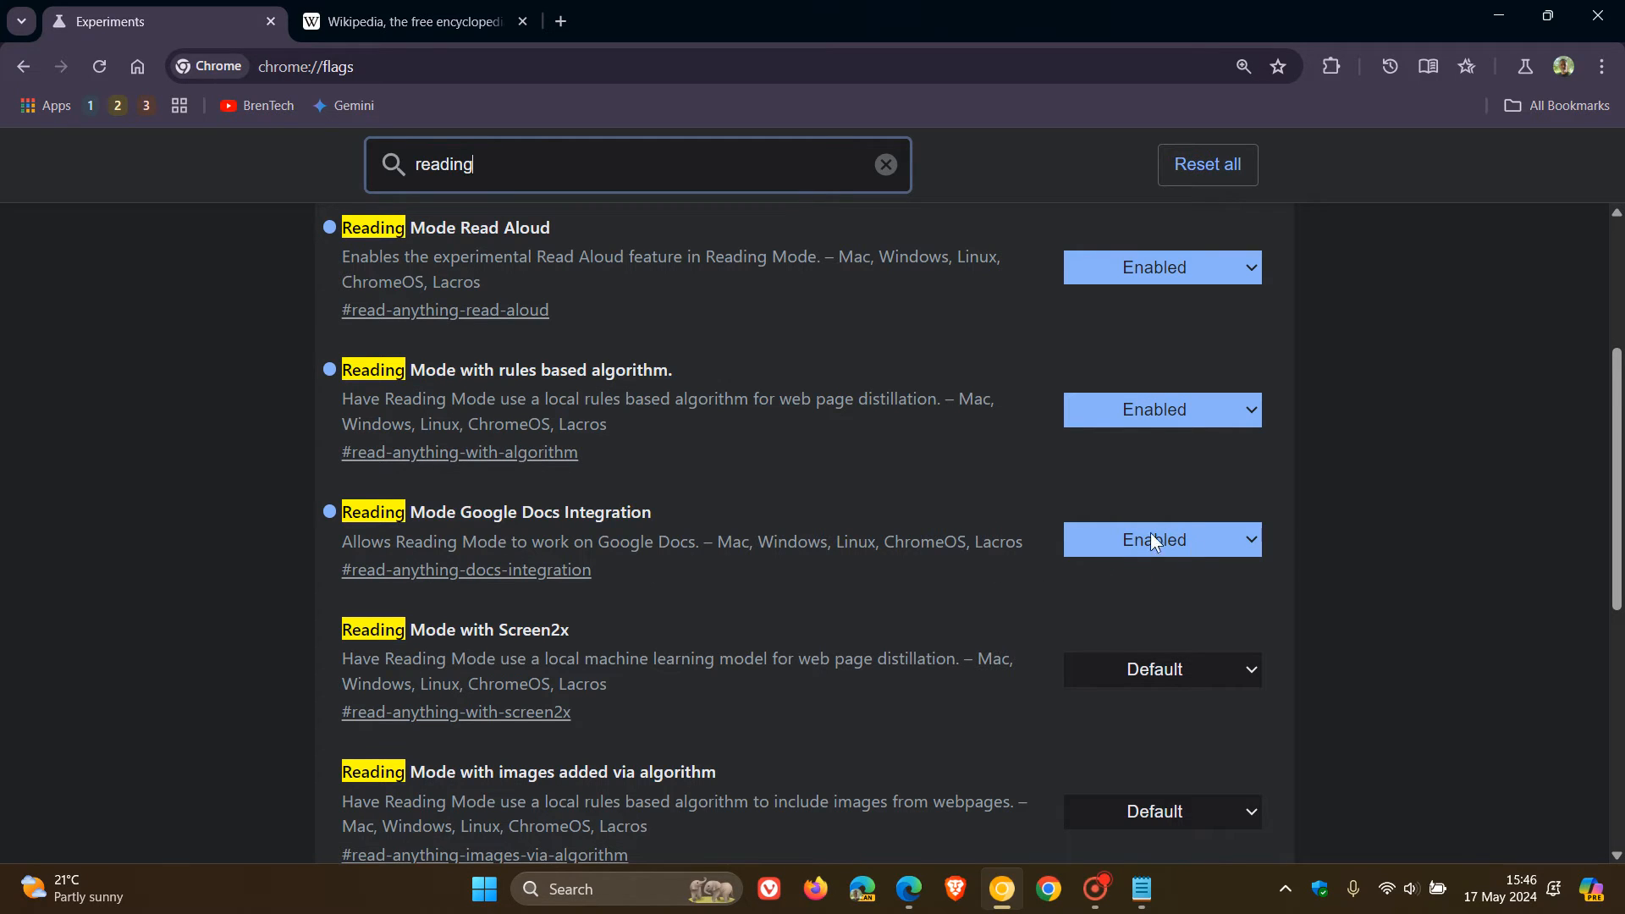
pyautogui.moveTo(571, 42)
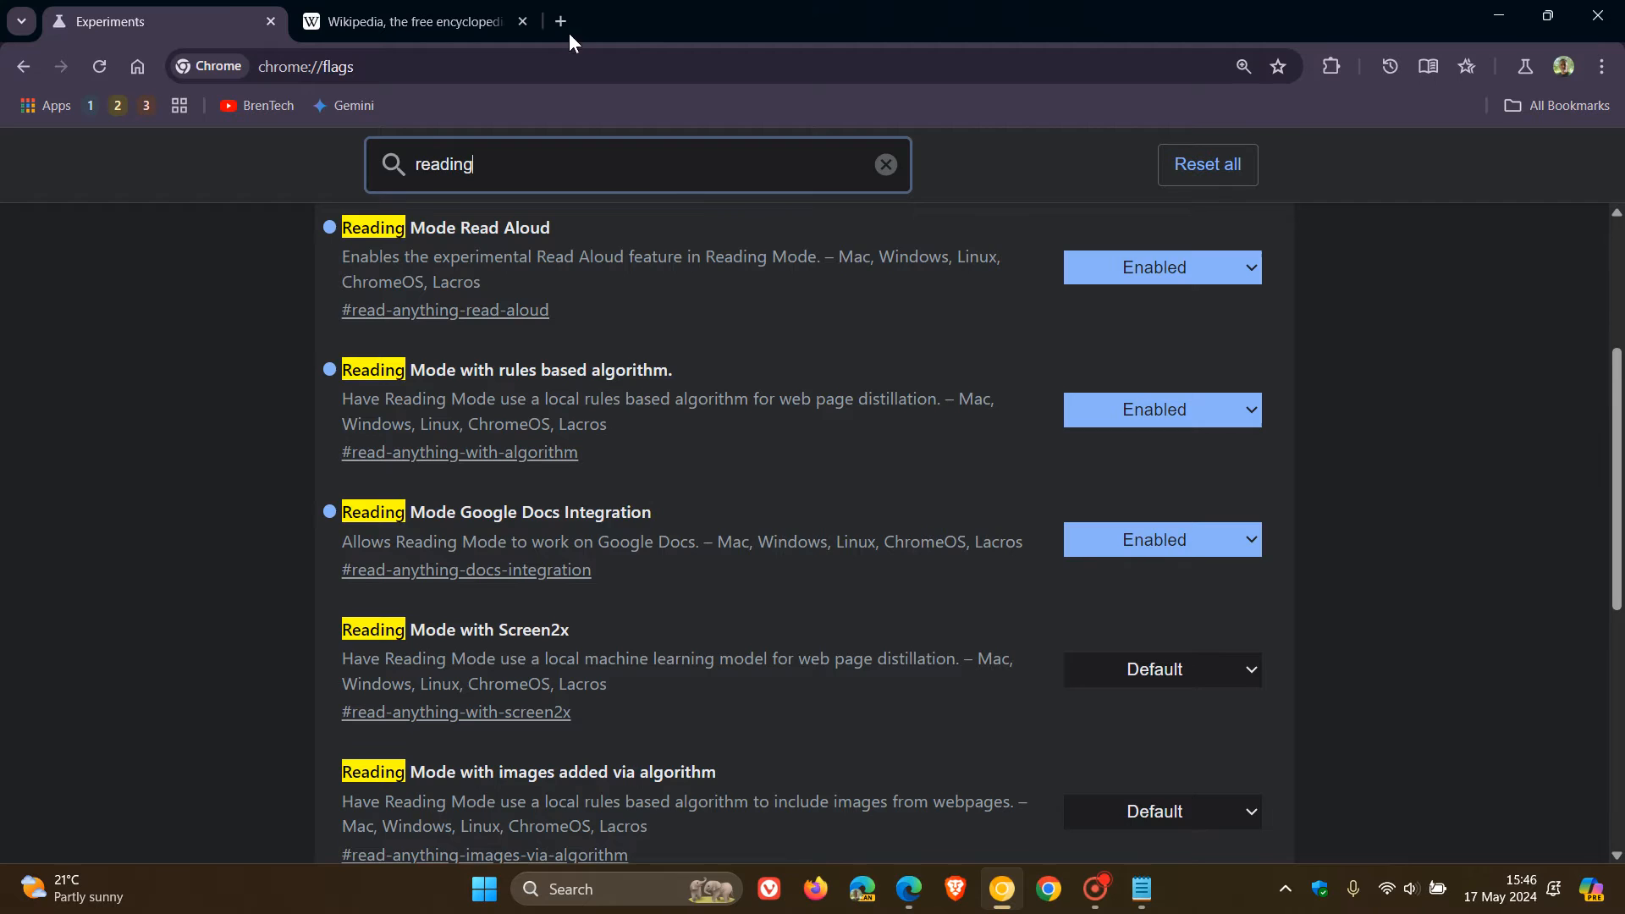
# - From the Google apps grid, open the recent Docs document 'Closed Tab Cache for Chrome'
pyautogui.click(558, 21)
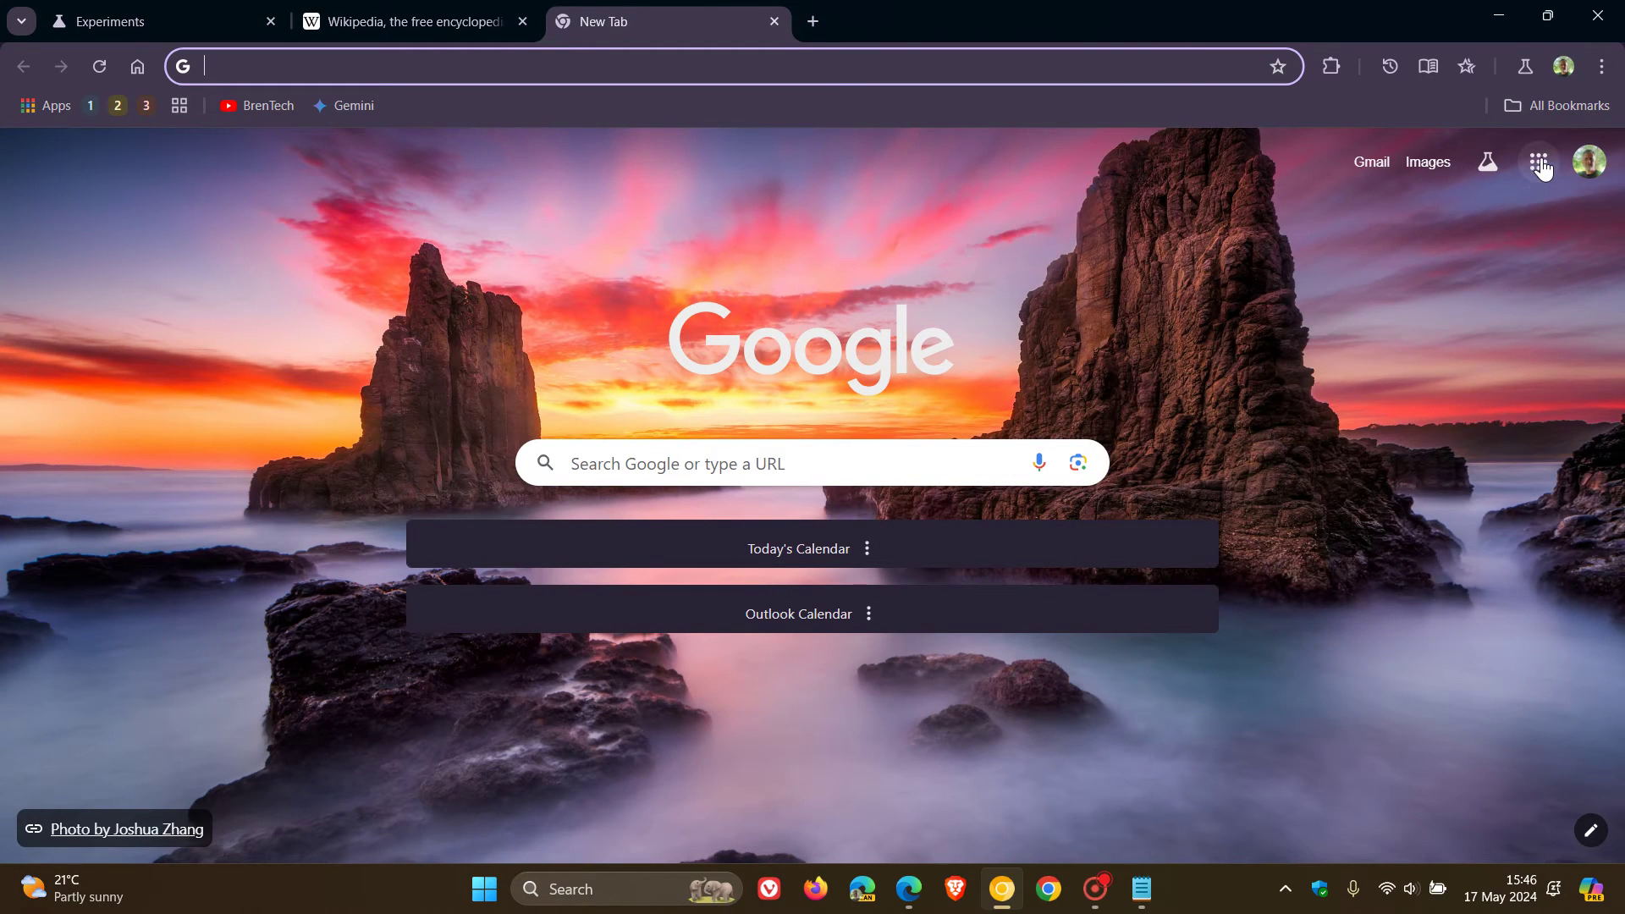
pyautogui.click(1538, 162)
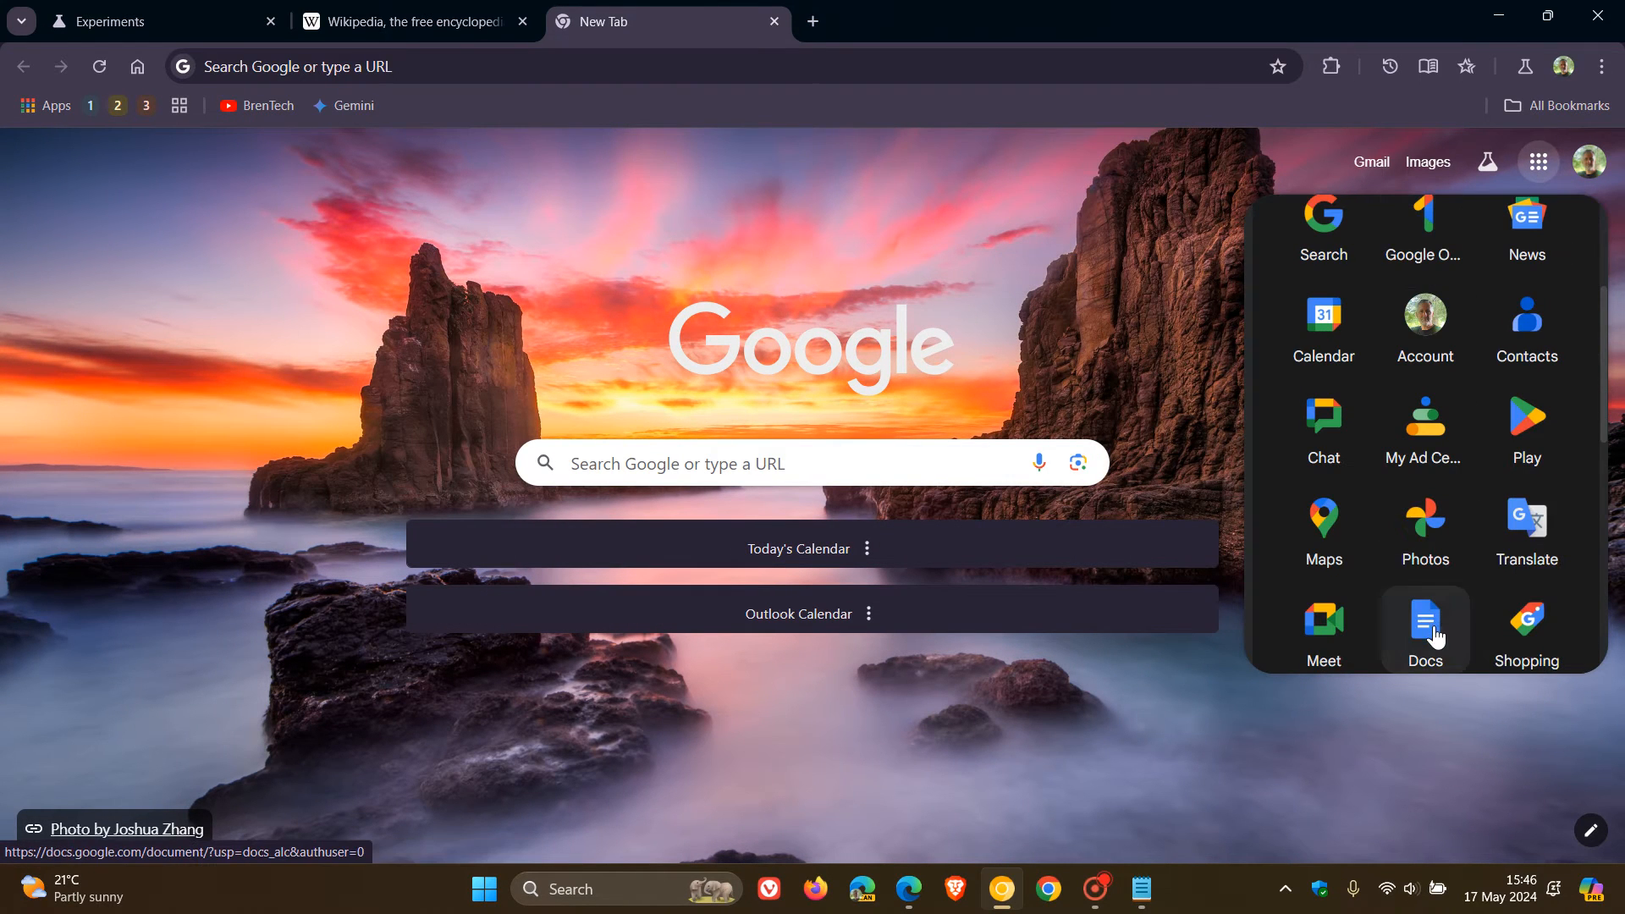
pyautogui.click(1425, 621)
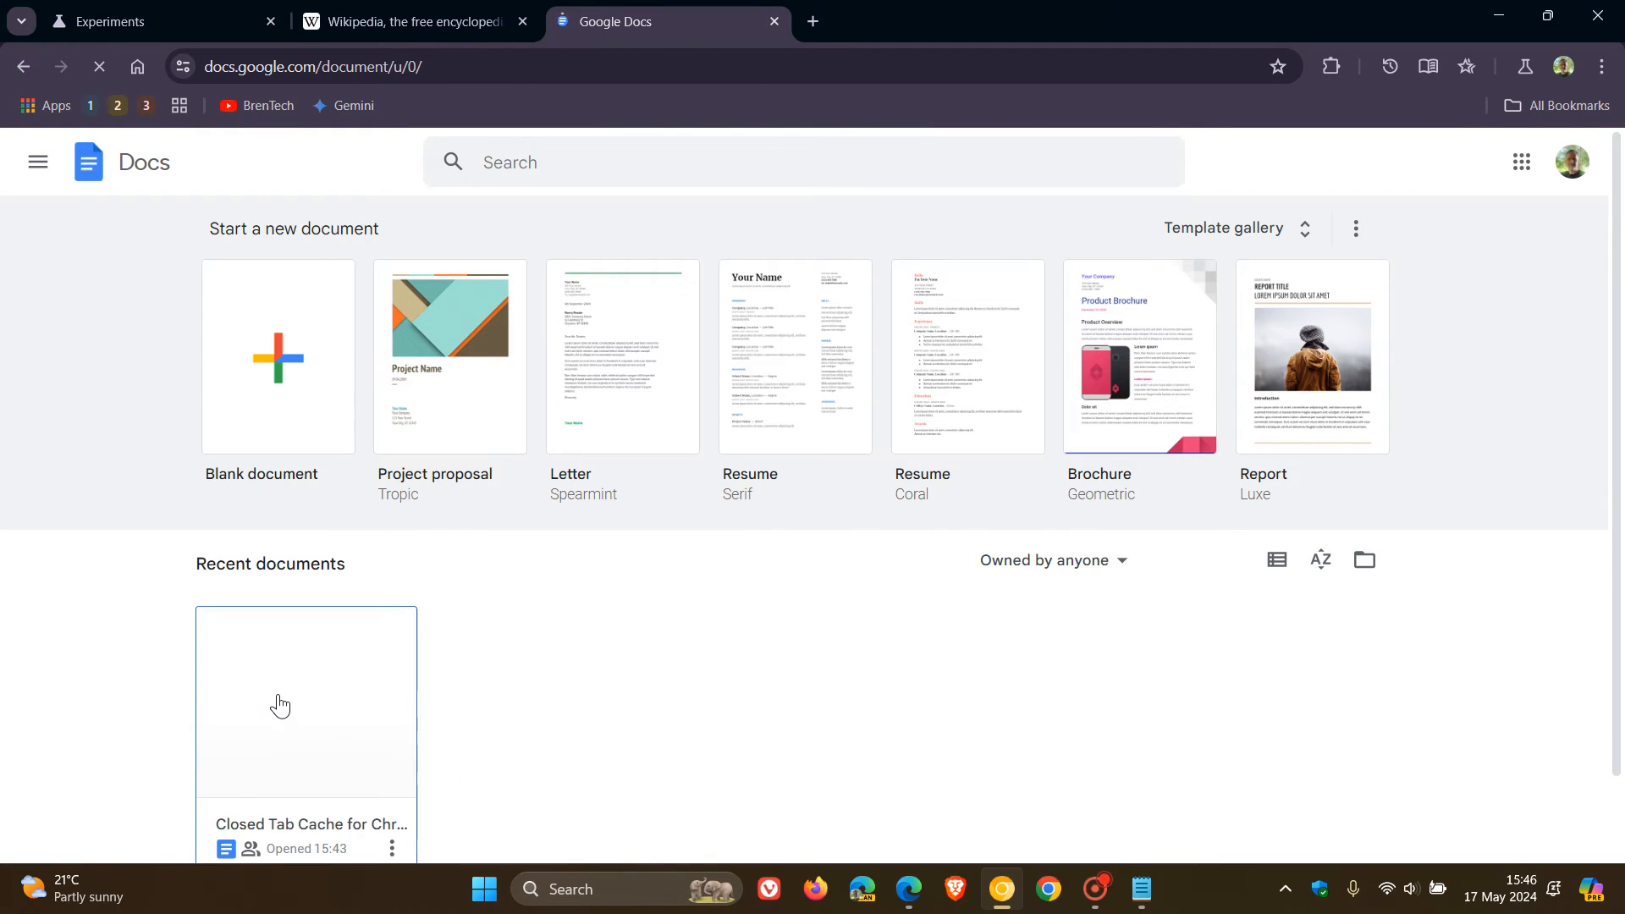
pyautogui.doubleClick(281, 703)
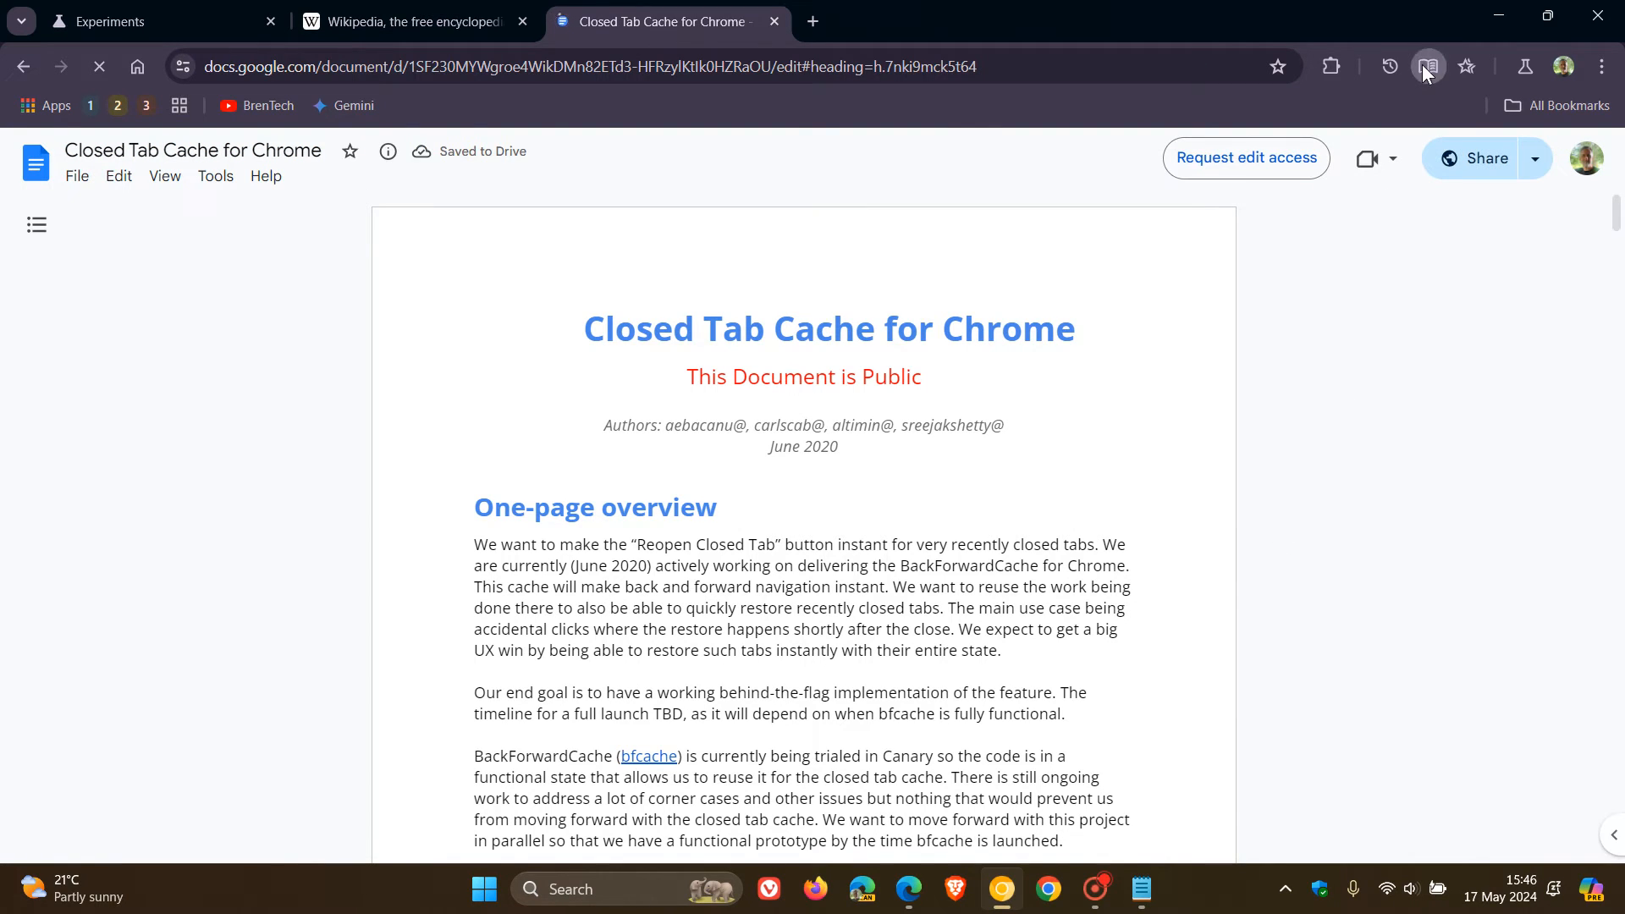
# - Open Reading mode beside the Google Doc, where it can't find the main content
pyautogui.click(1429, 66)
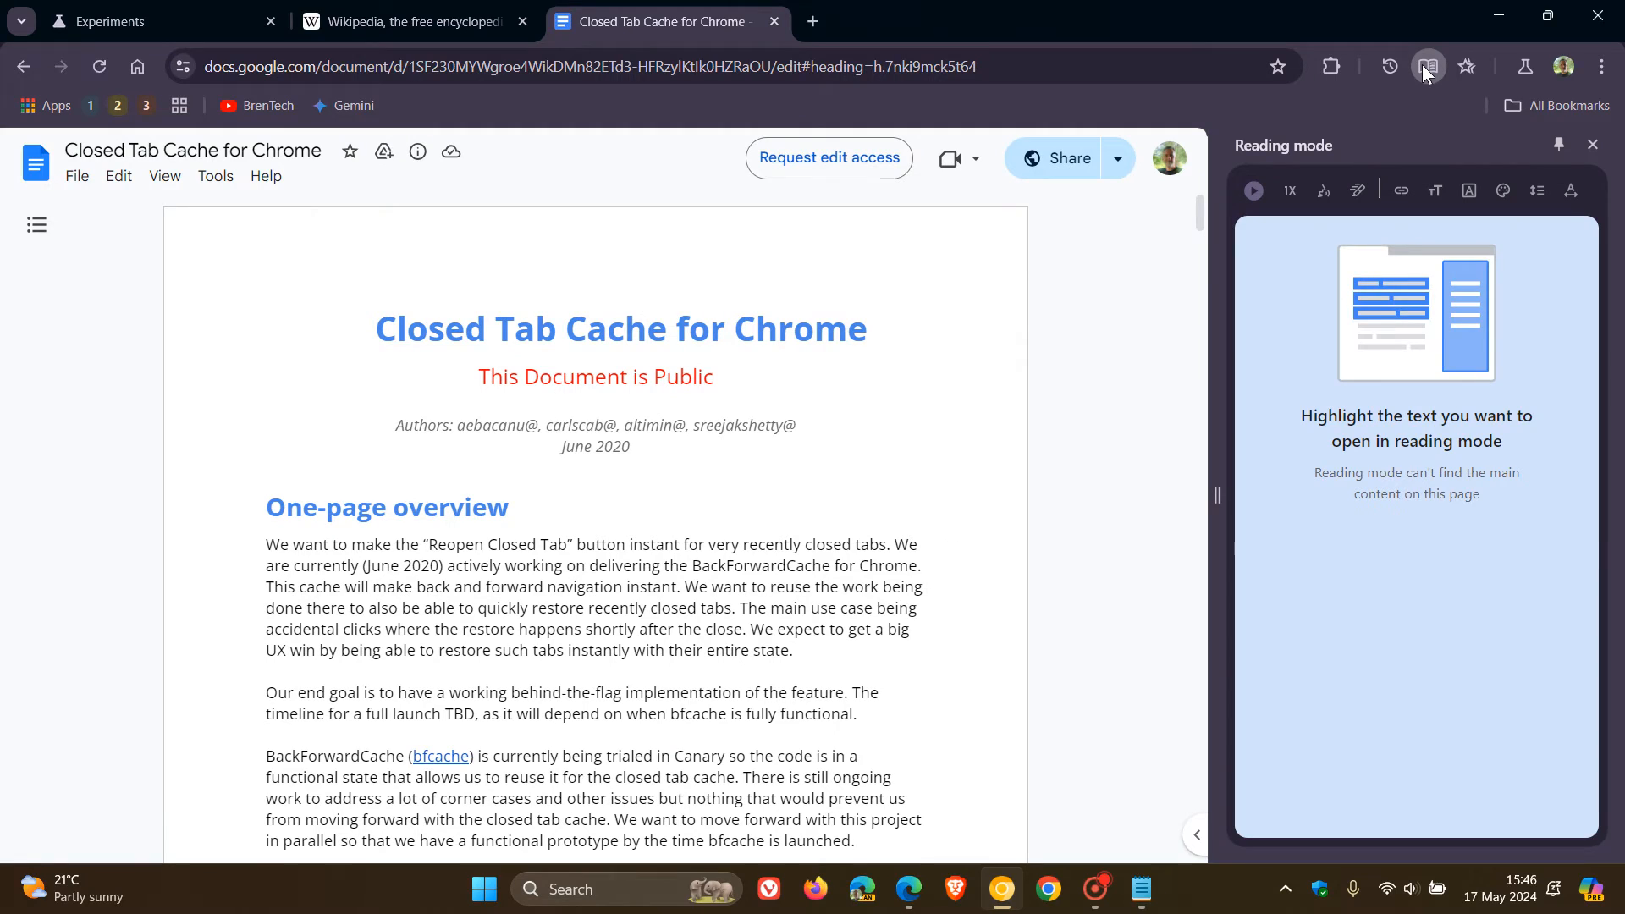
pyautogui.moveTo(1408, 565)
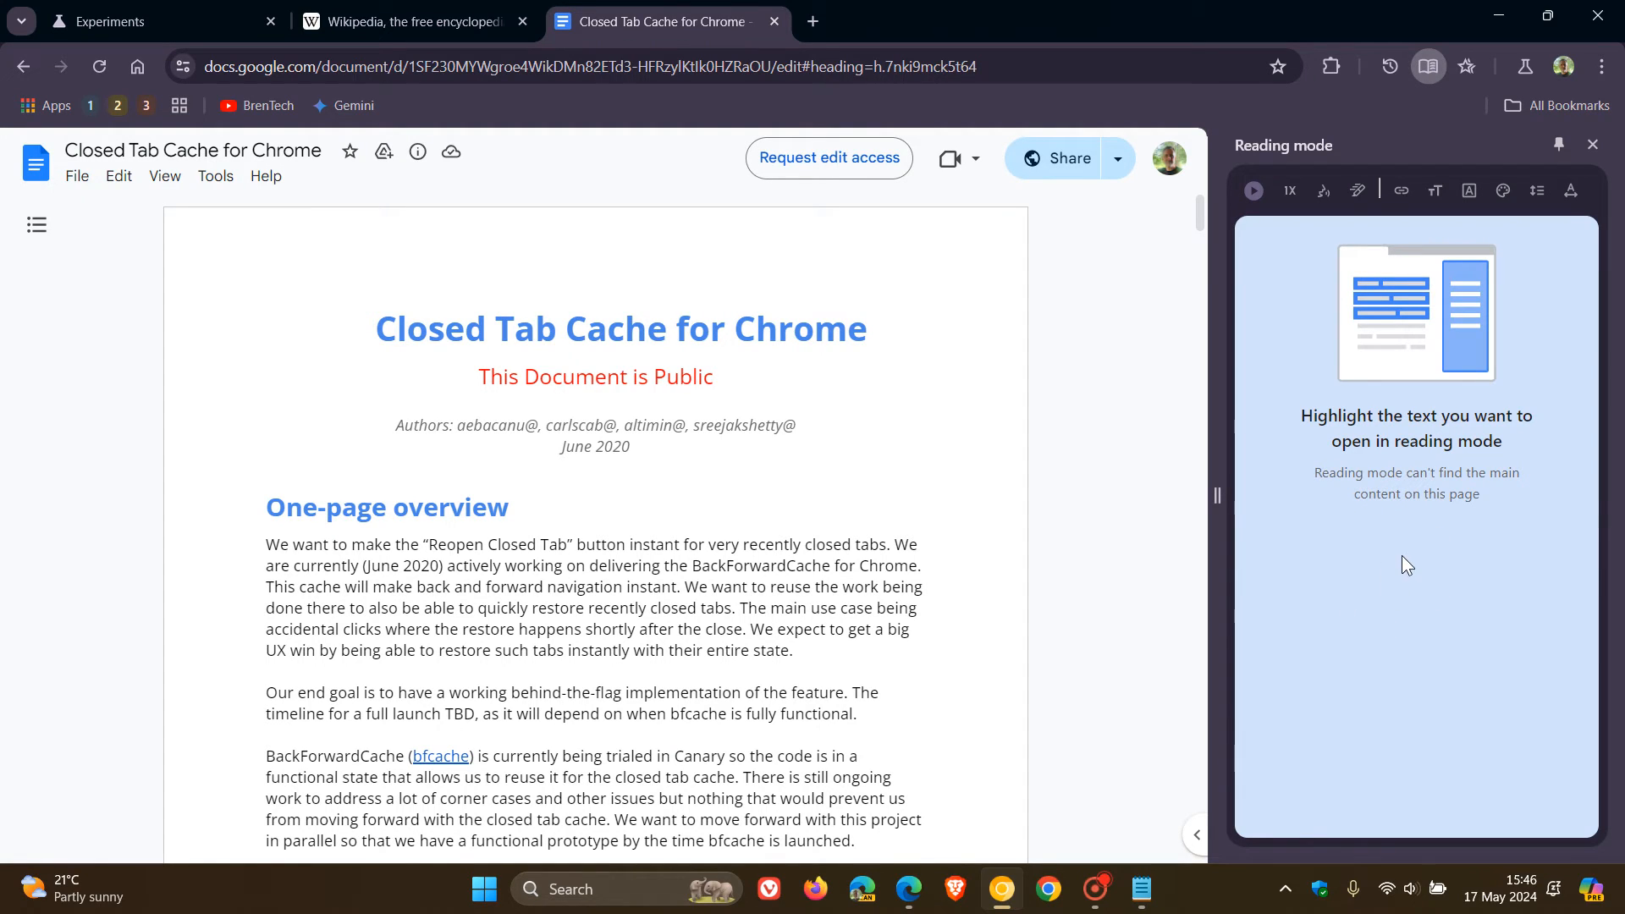
pyautogui.moveTo(1439, 568)
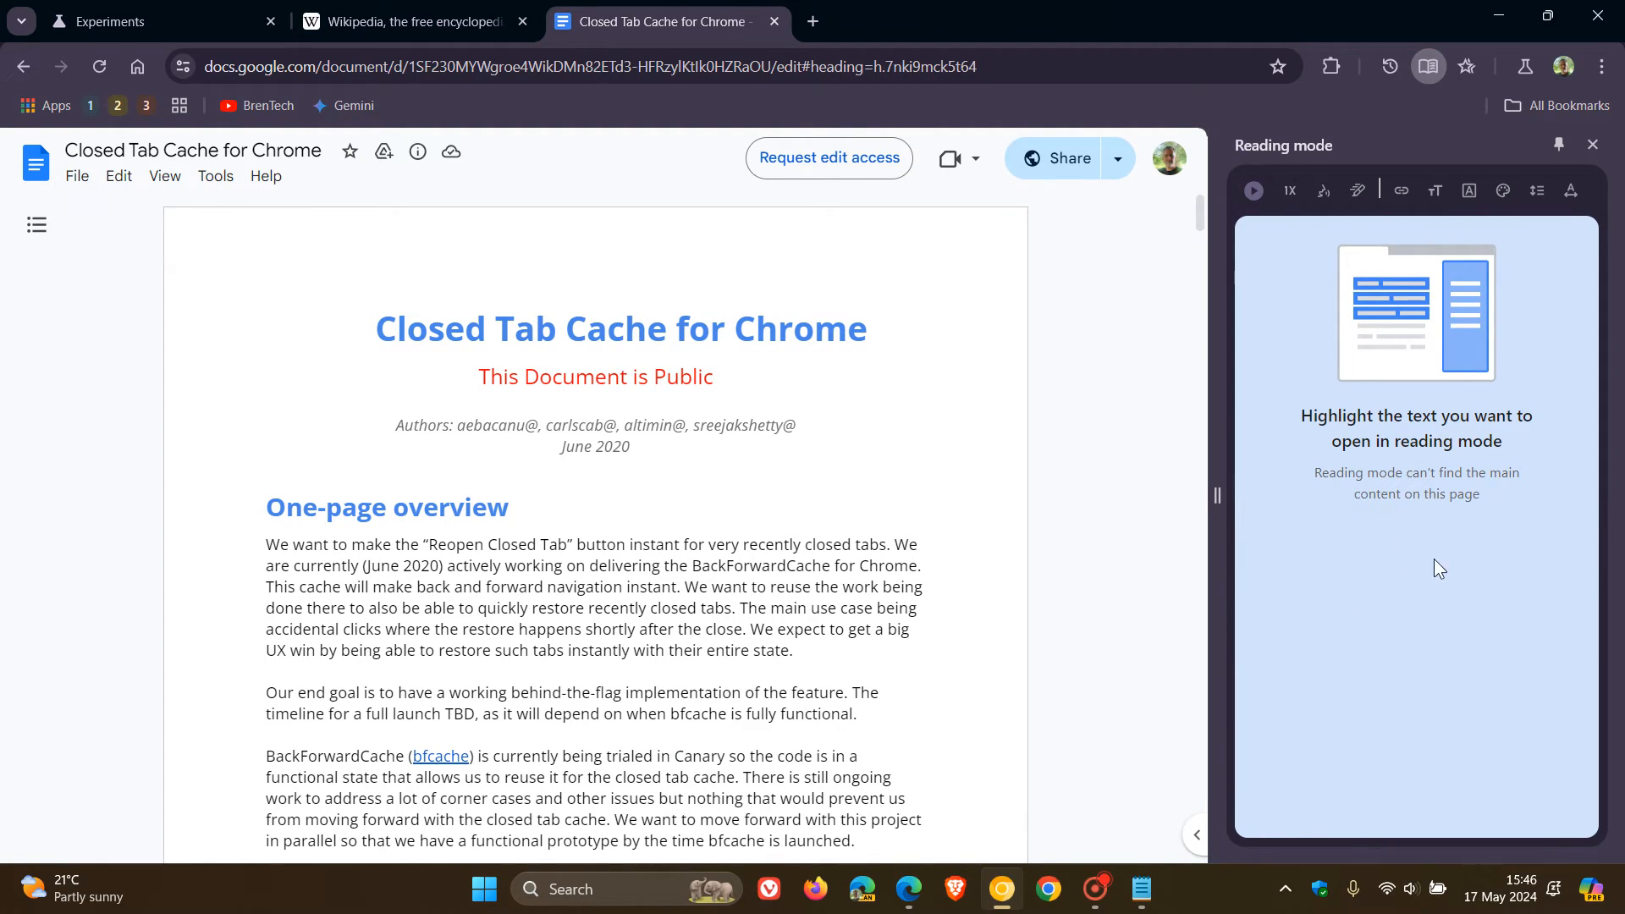
pyautogui.moveTo(1368, 538)
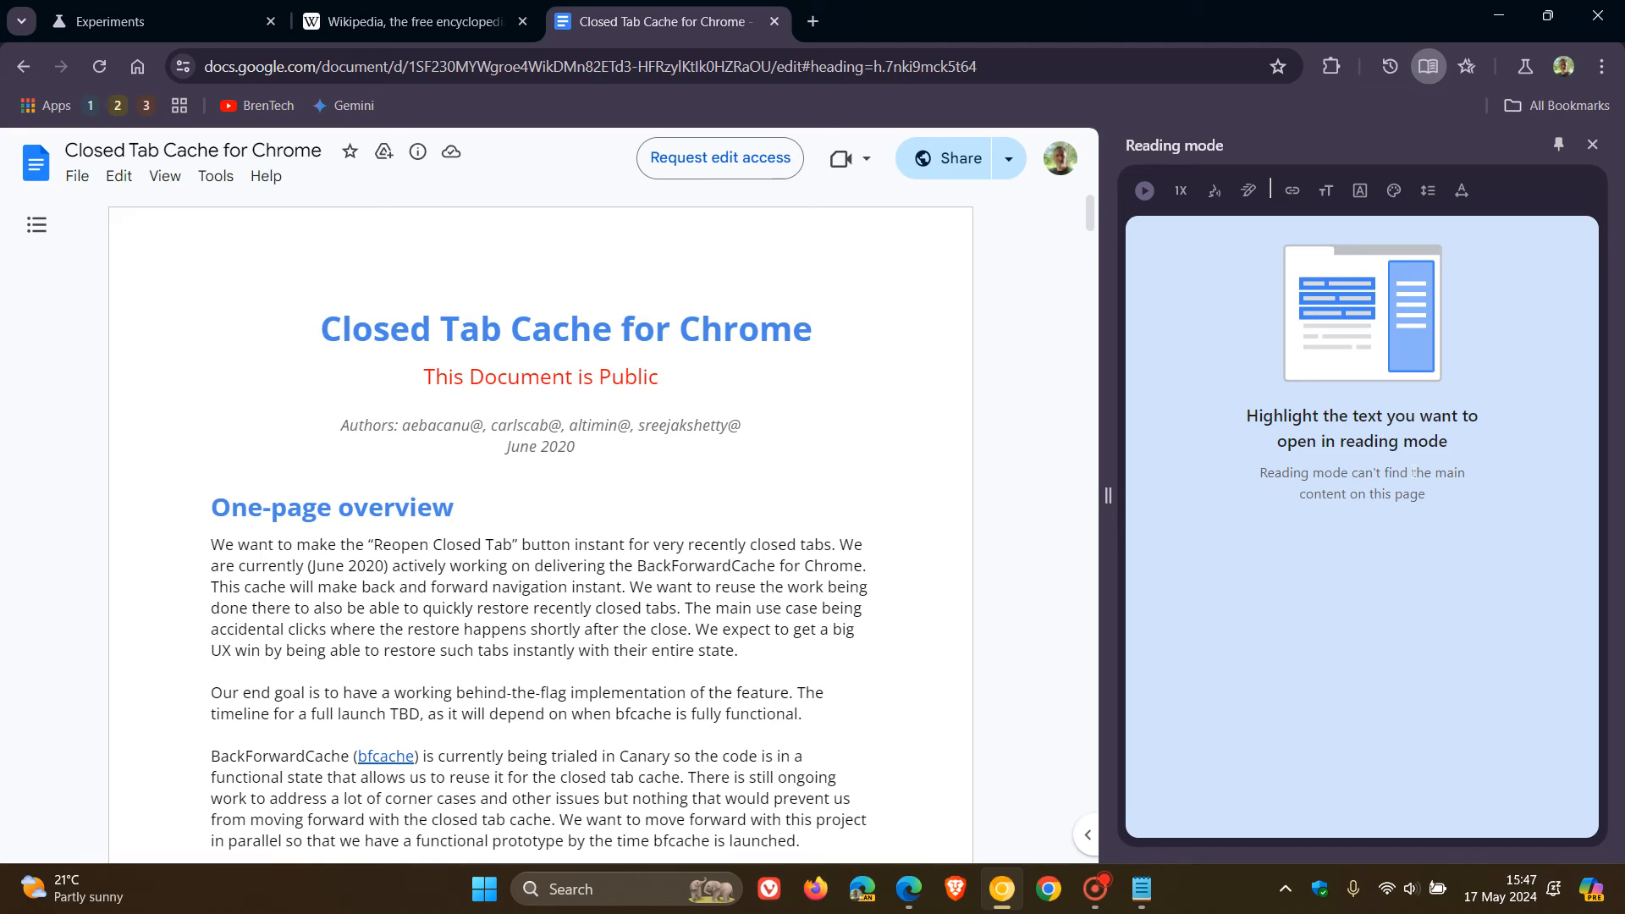
pyautogui.moveTo(1341, 534)
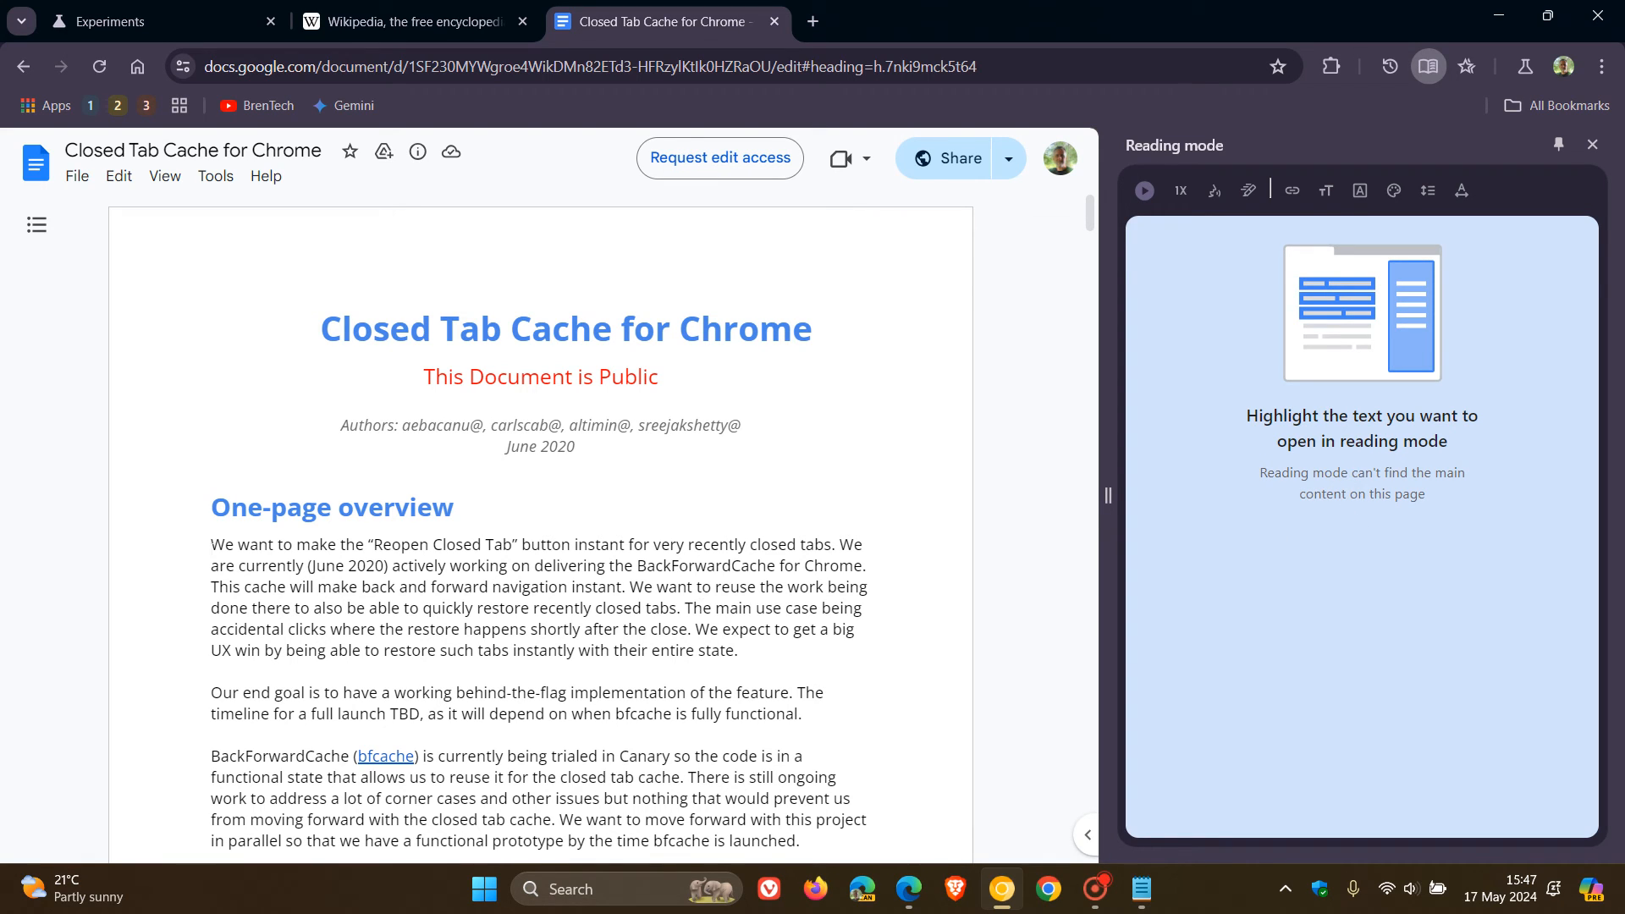
# - Select the first One-page overview paragraph, retry Reading mode on it, then close the panel
pyautogui.moveTo(210, 544); pyautogui.dragTo(738, 650)
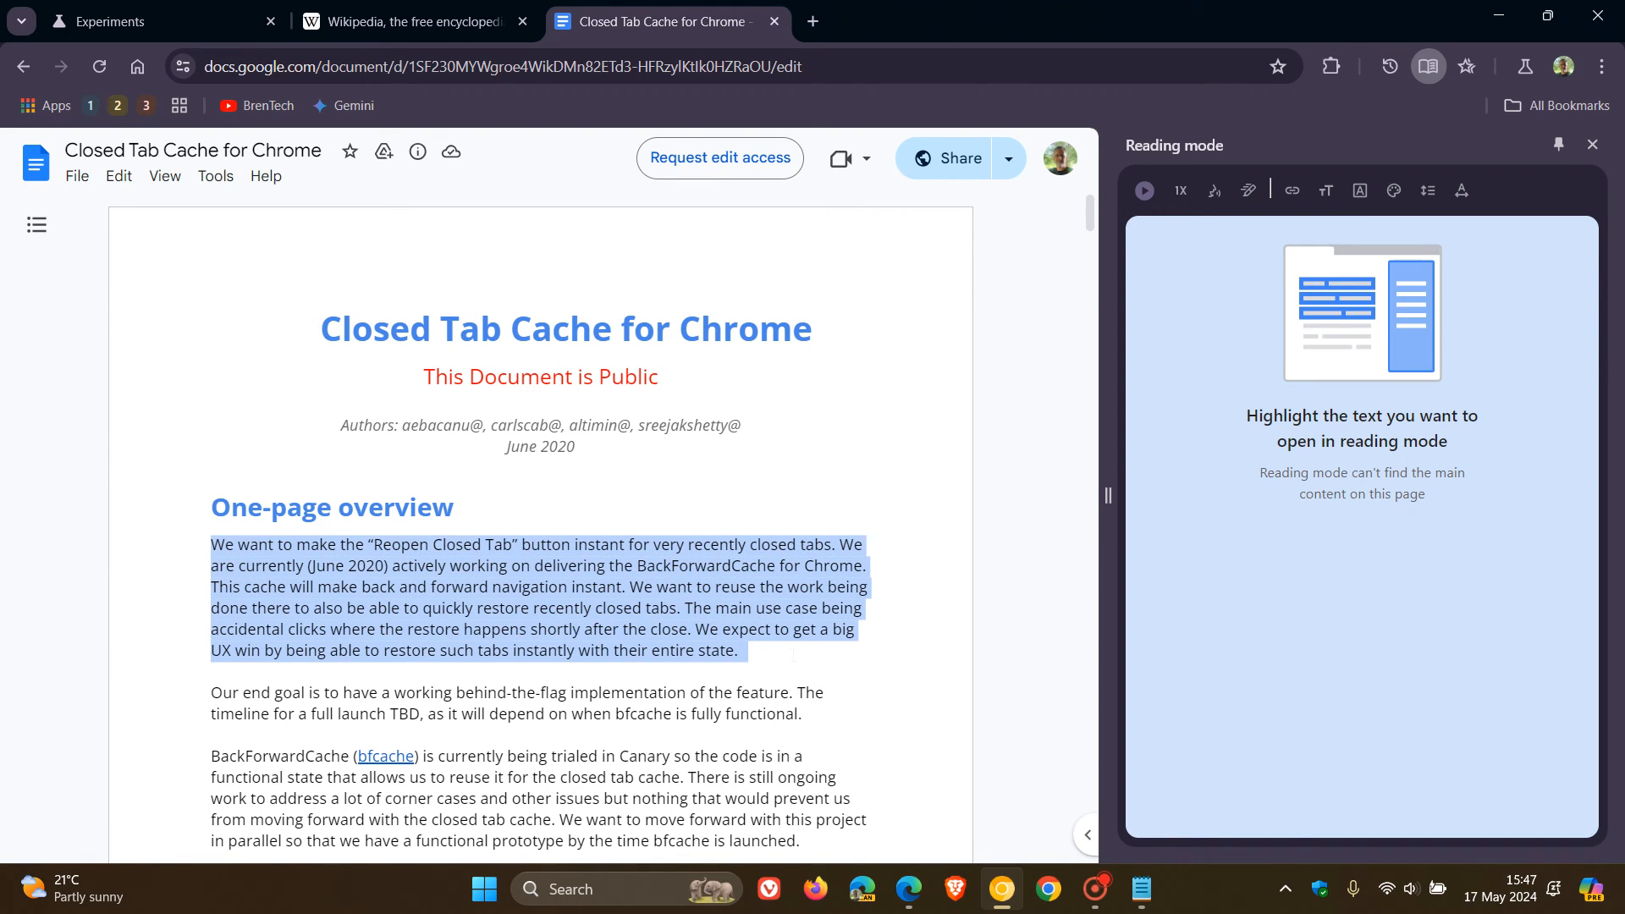
pyautogui.click(1428, 66)
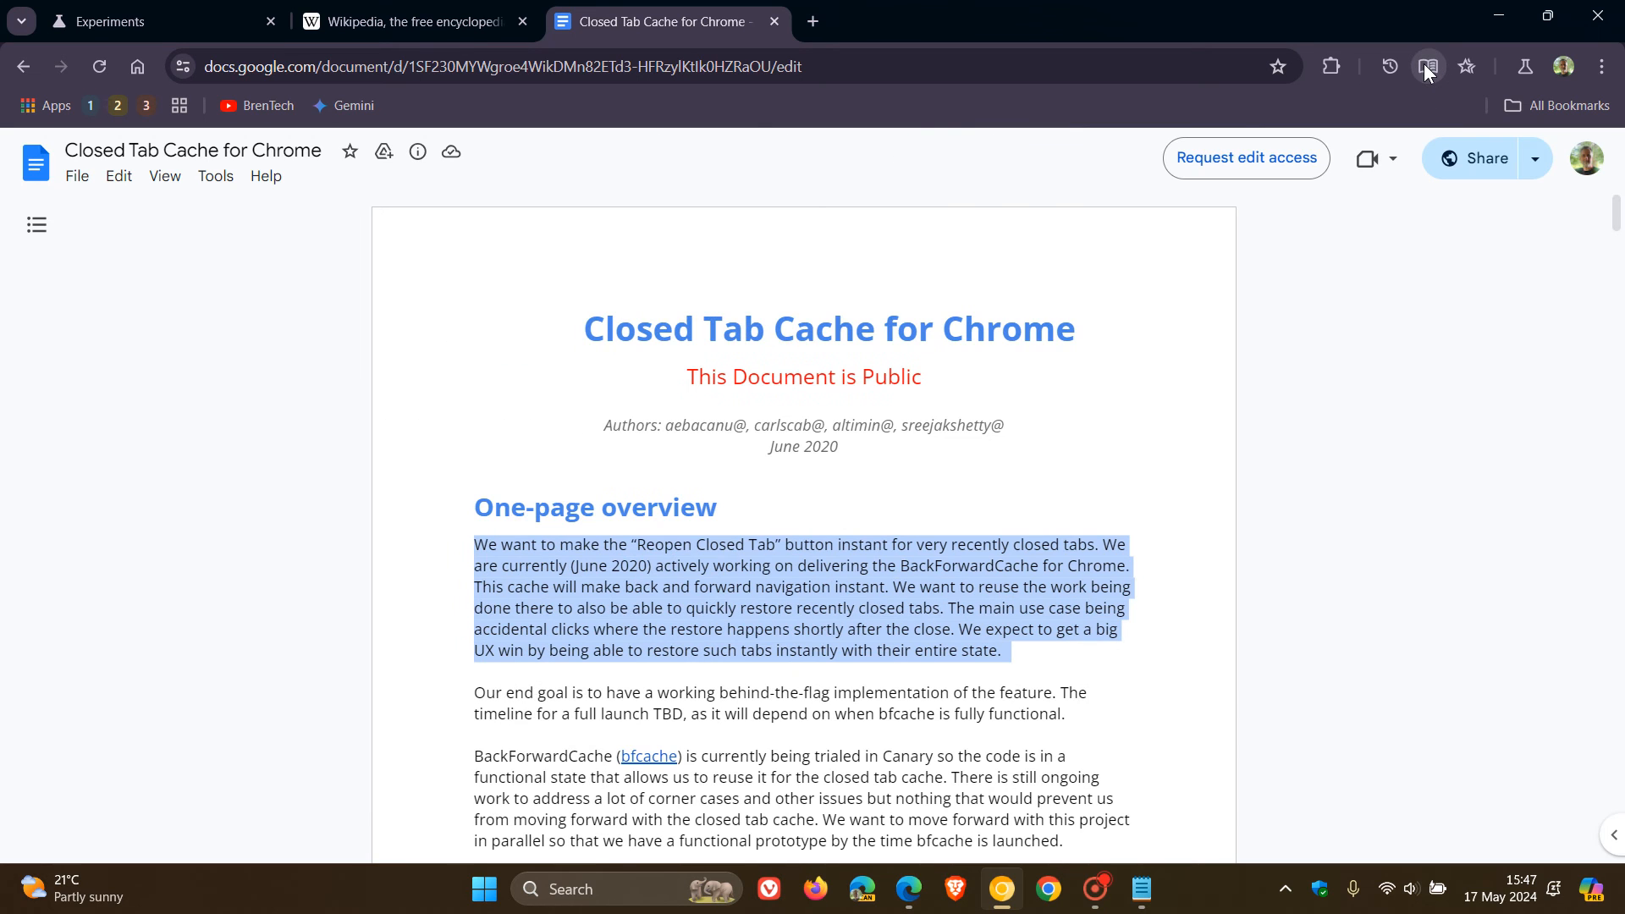
pyautogui.click(1428, 66)
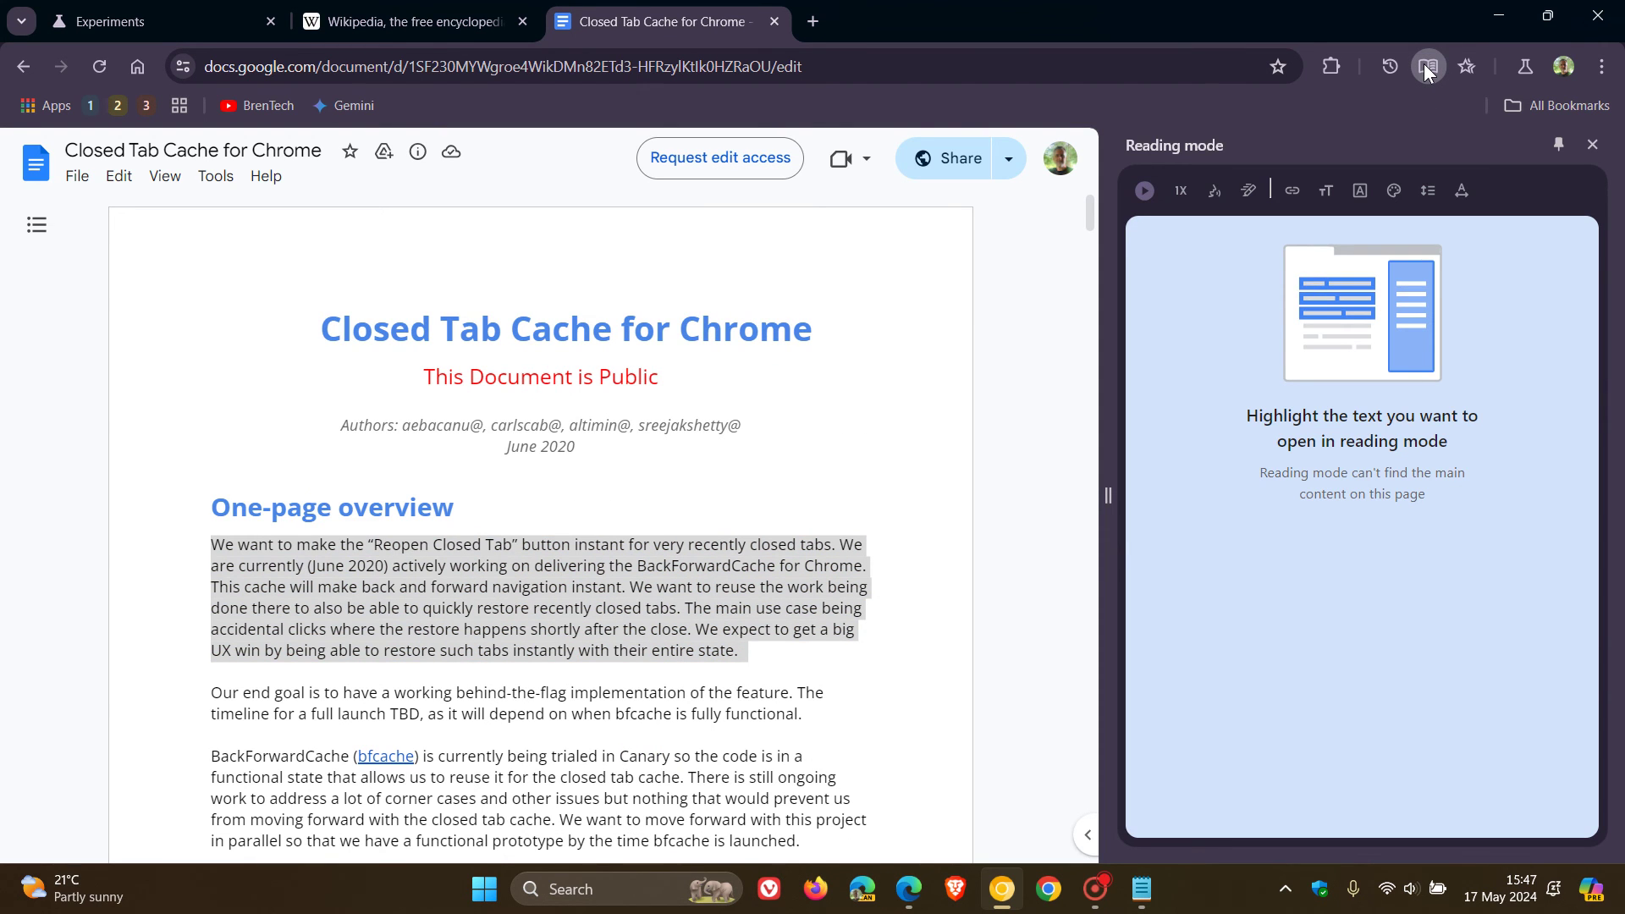
pyautogui.moveTo(1422, 660)
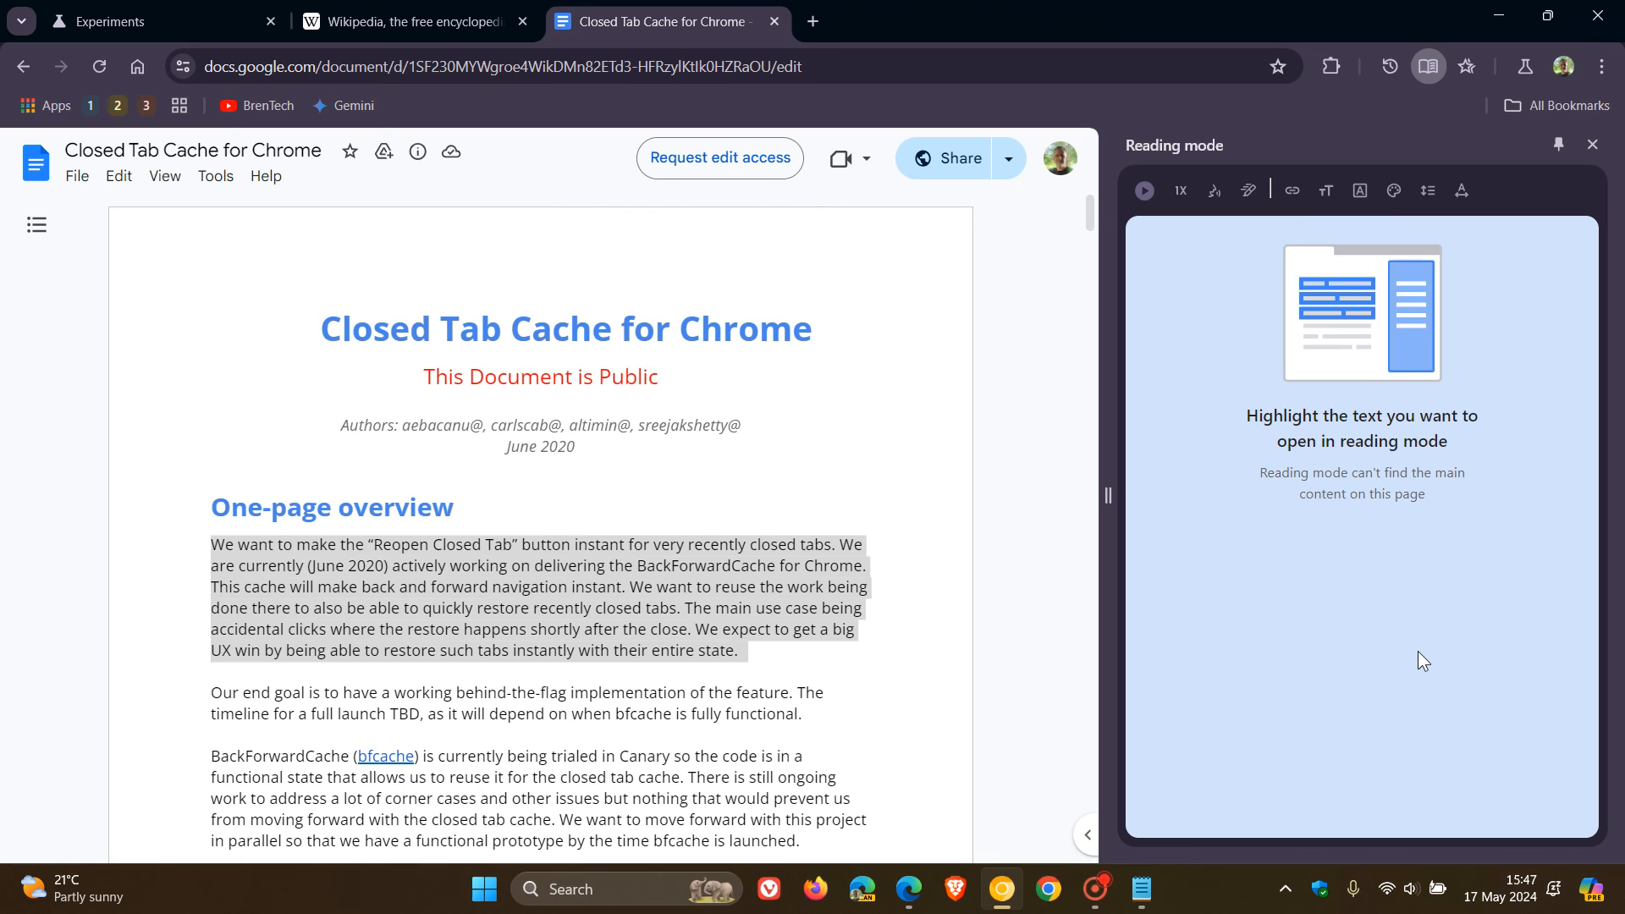
pyautogui.moveTo(1353, 485)
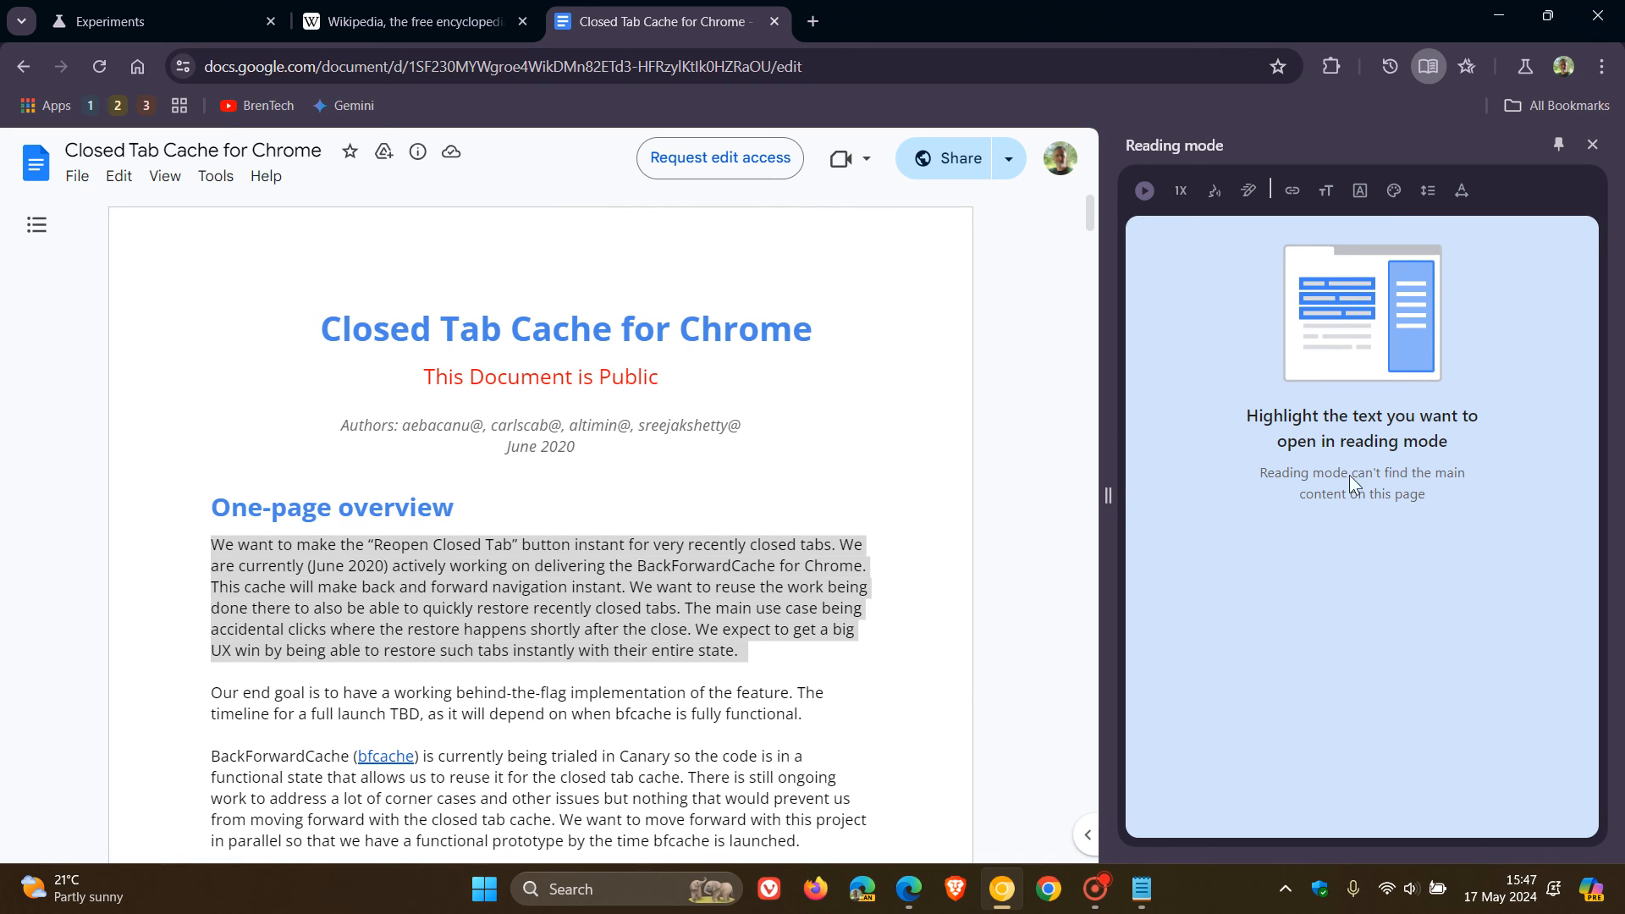
pyautogui.moveTo(1344, 586)
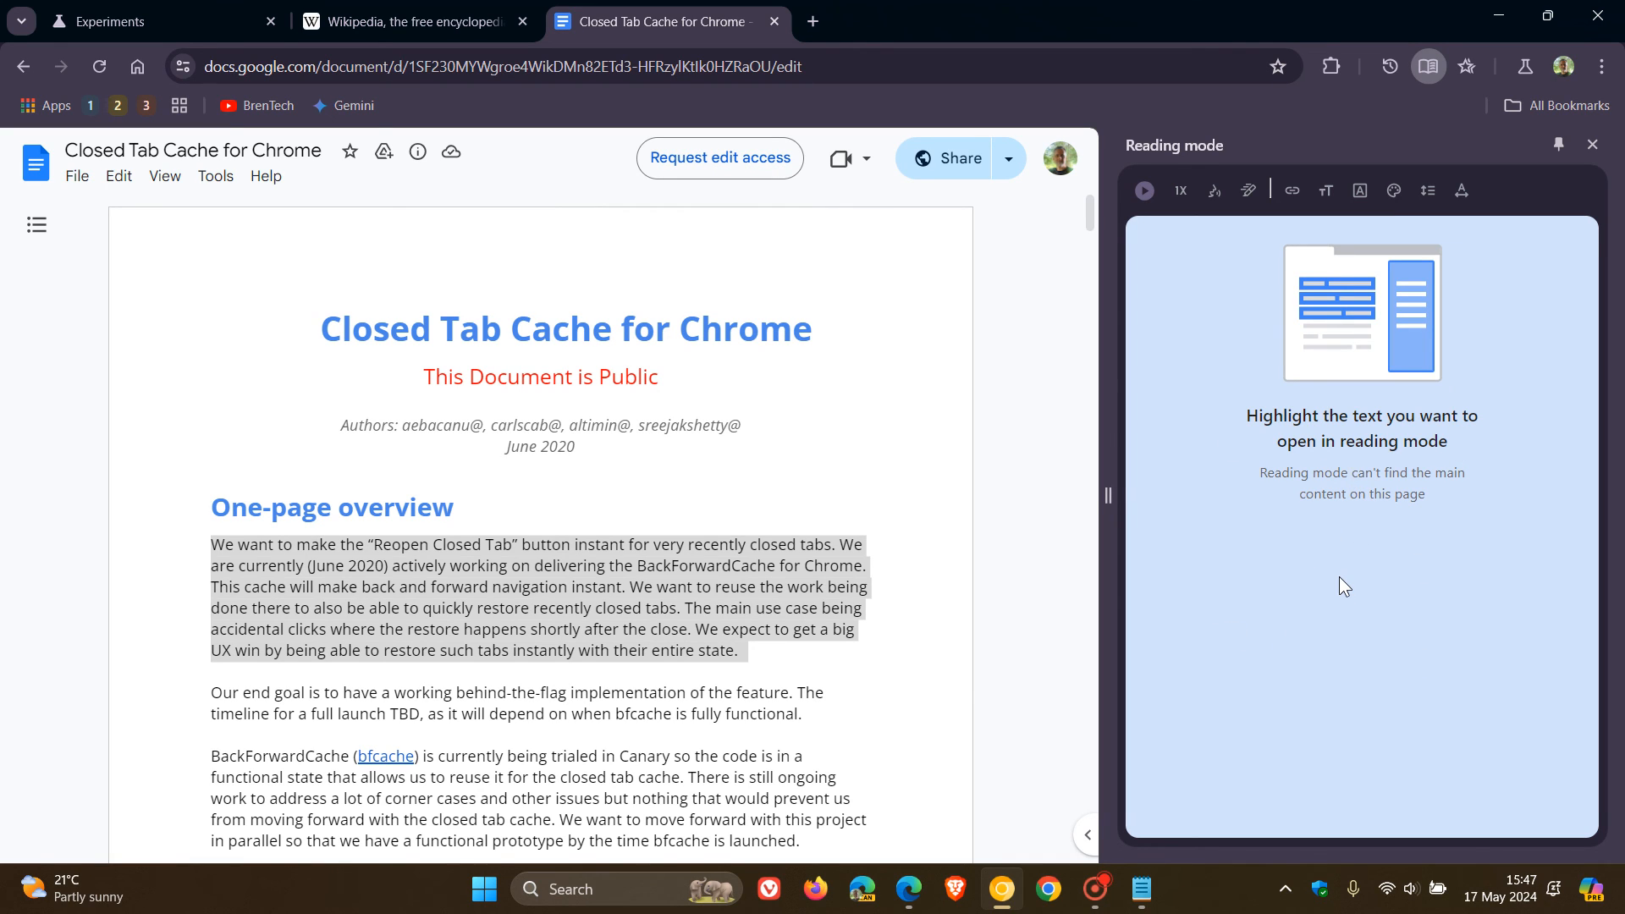
pyautogui.click(1591, 144)
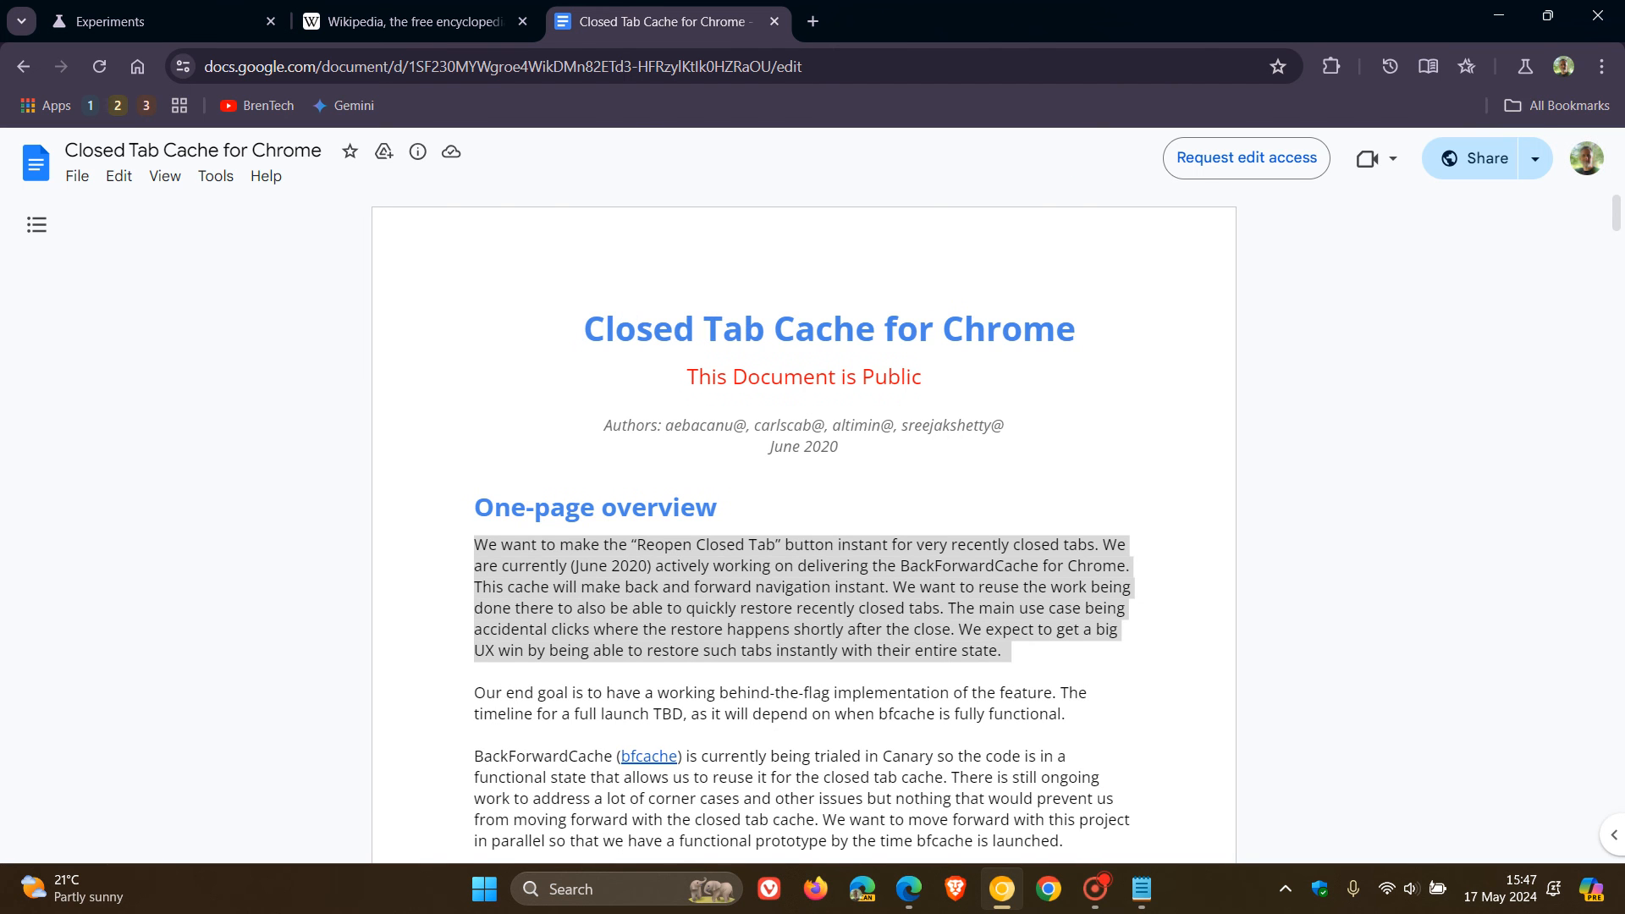